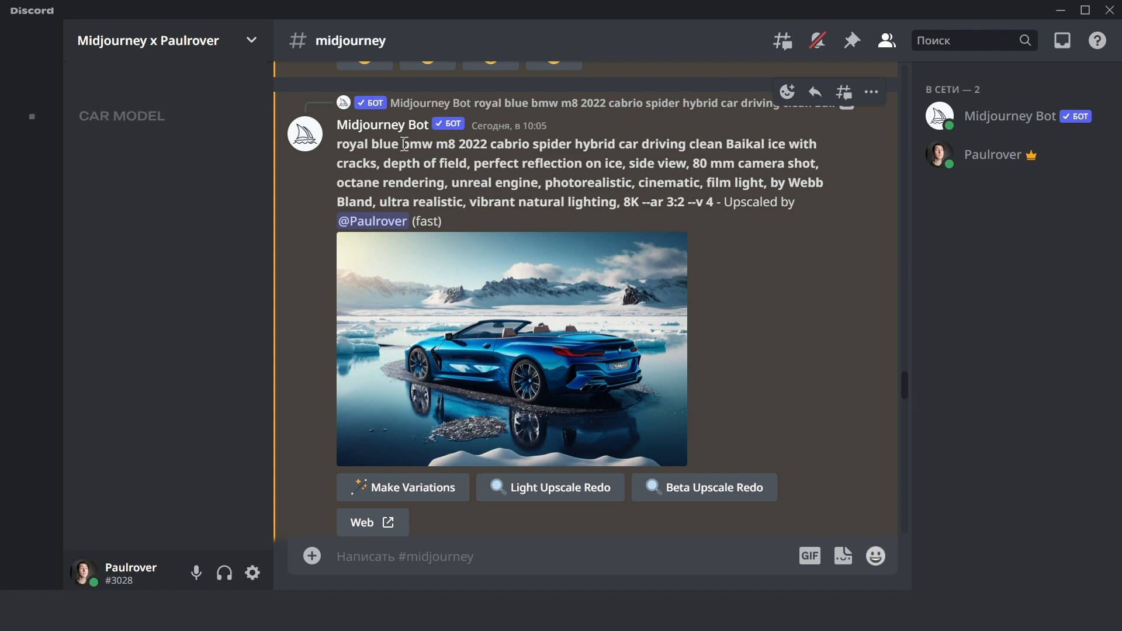
# Highlight 'cabrio spider' and then 'royal blue' in the BMW prompt as model and colour
pyautogui.doubleClick(417, 144)
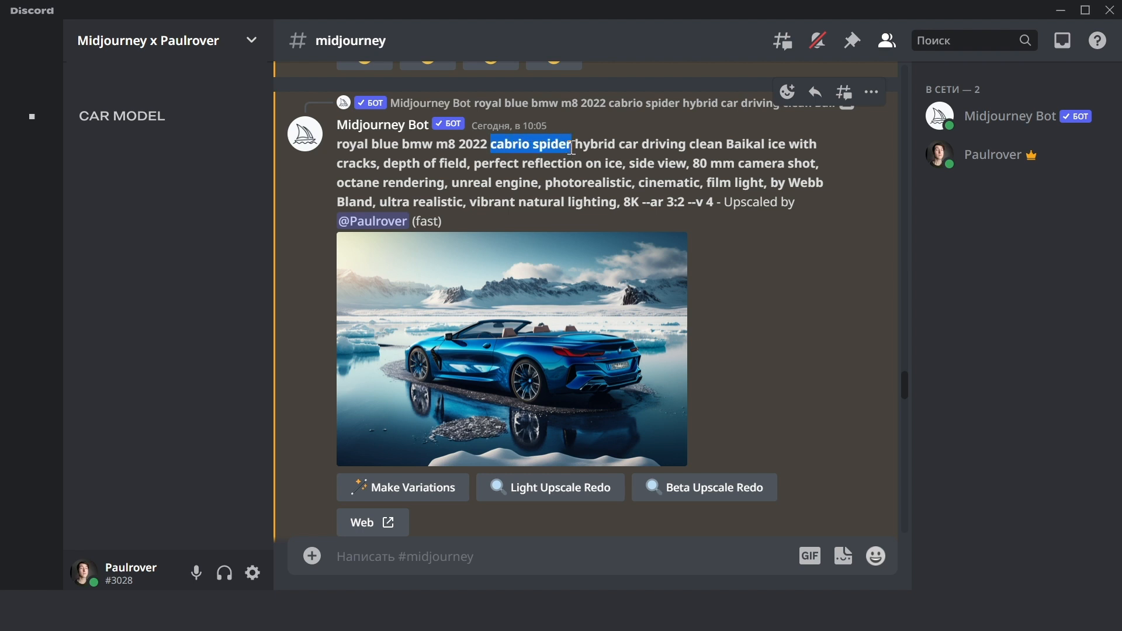
pyautogui.click(501, 144)
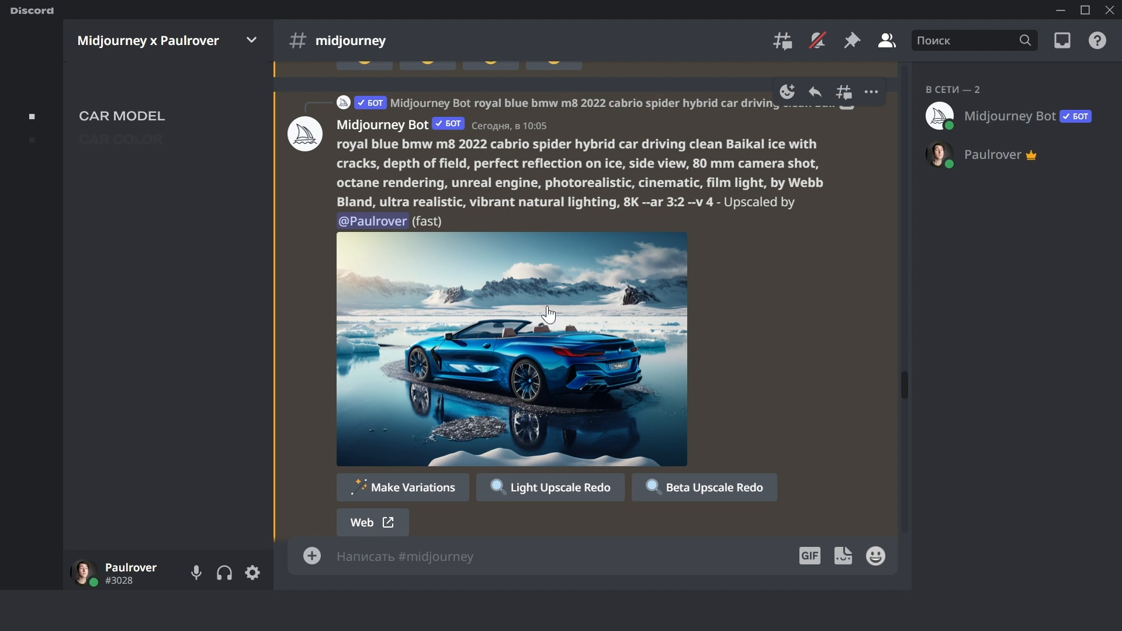
pyautogui.moveTo(573, 345)
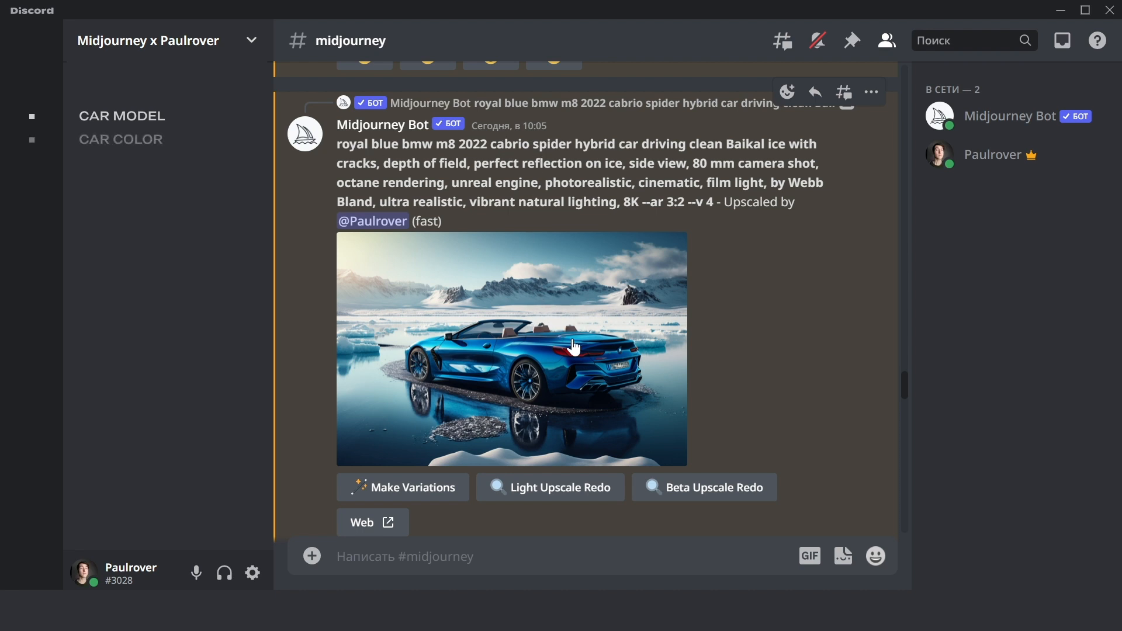
pyautogui.doubleClick(387, 144)
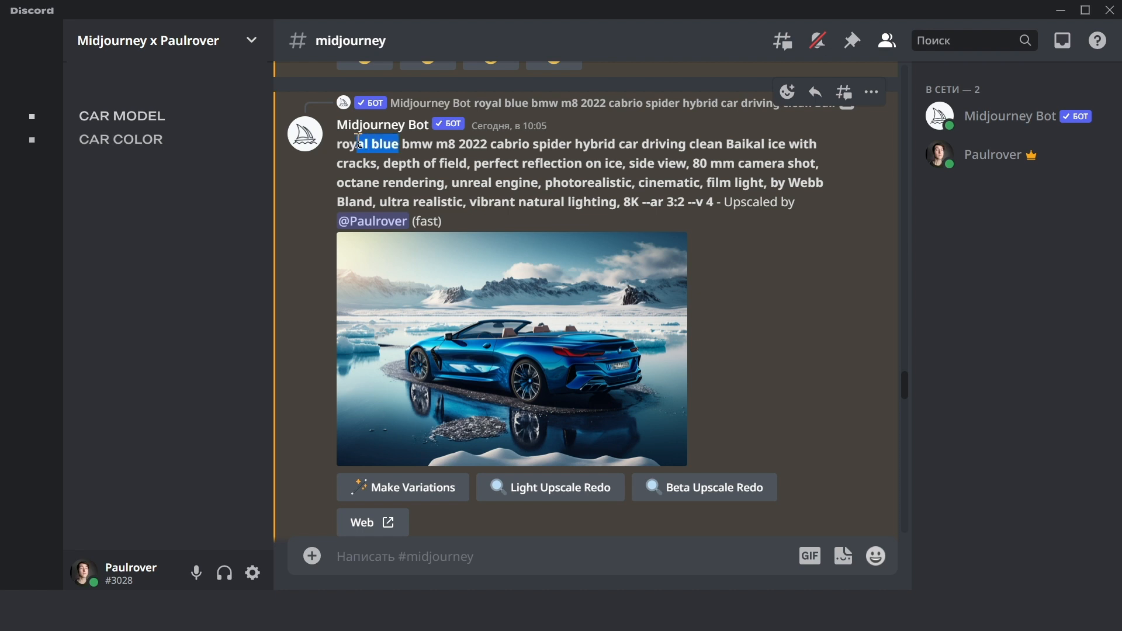
pyautogui.moveTo(526, 268)
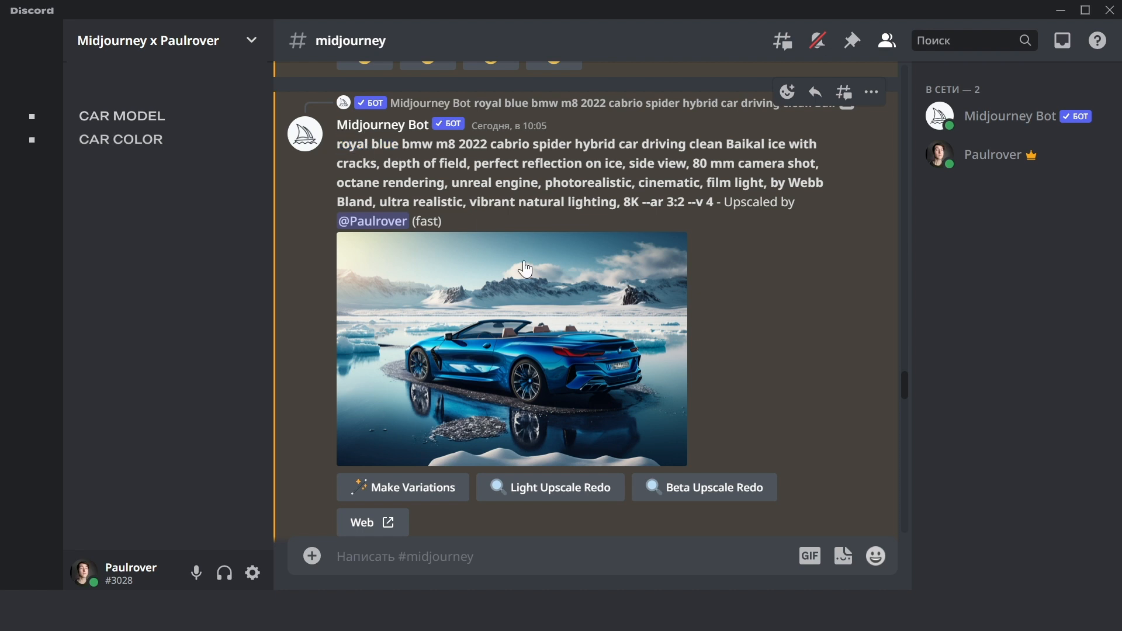
pyautogui.moveTo(899, 303)
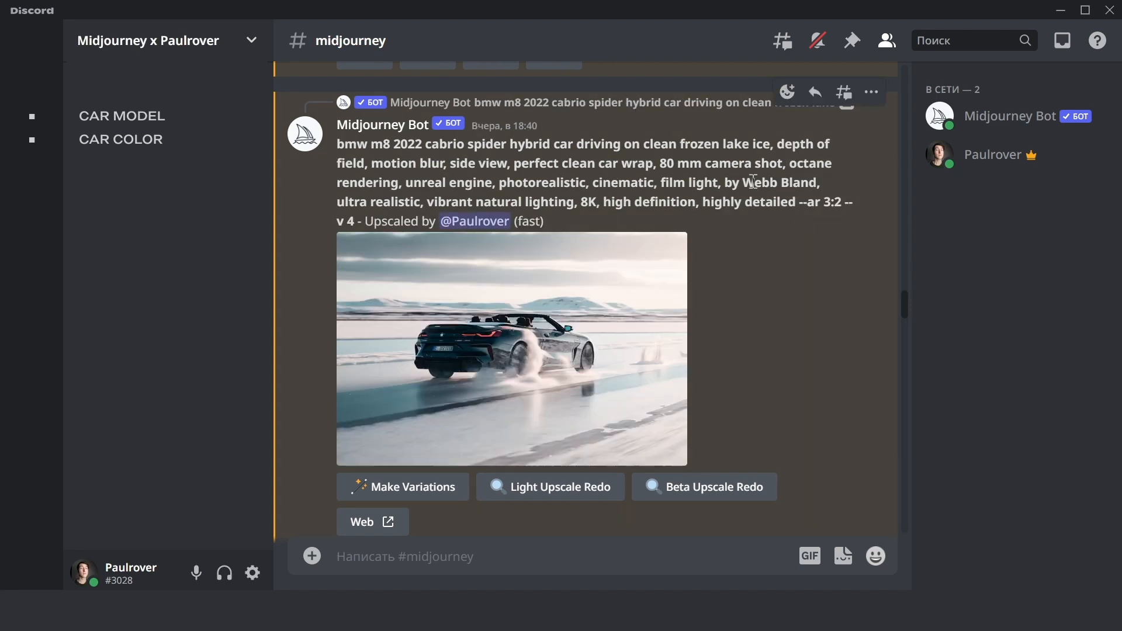
pyautogui.moveTo(772, 147)
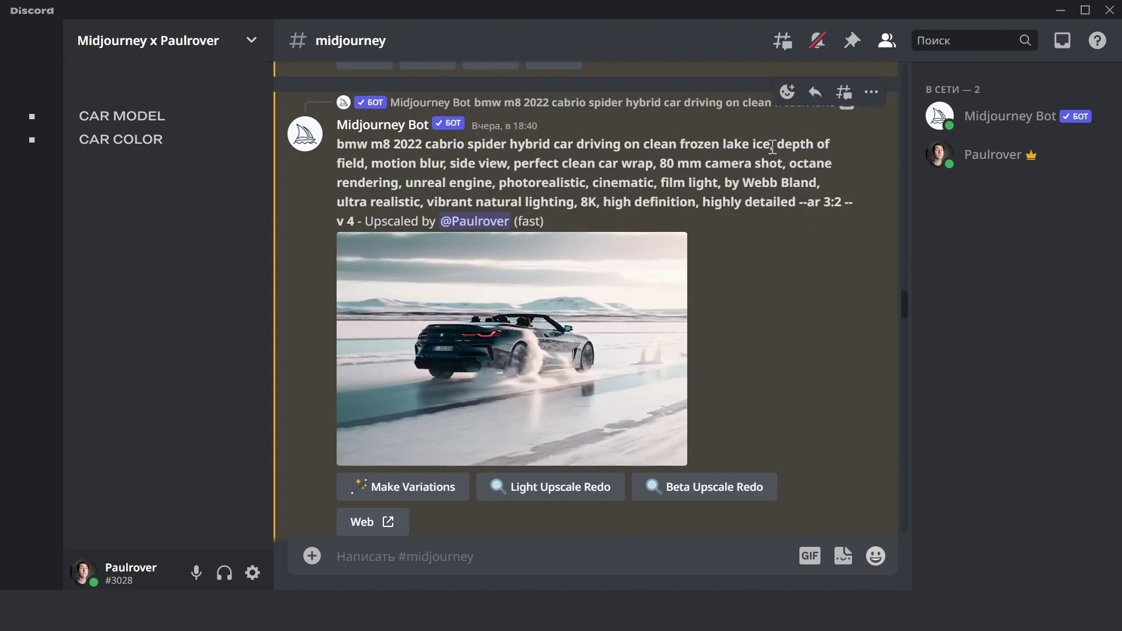
# Highlight 'frozen lake ice', 'driving' and 'motion blur' in the frozen-lake BMW prompt
pyautogui.doubleClick(756, 144)
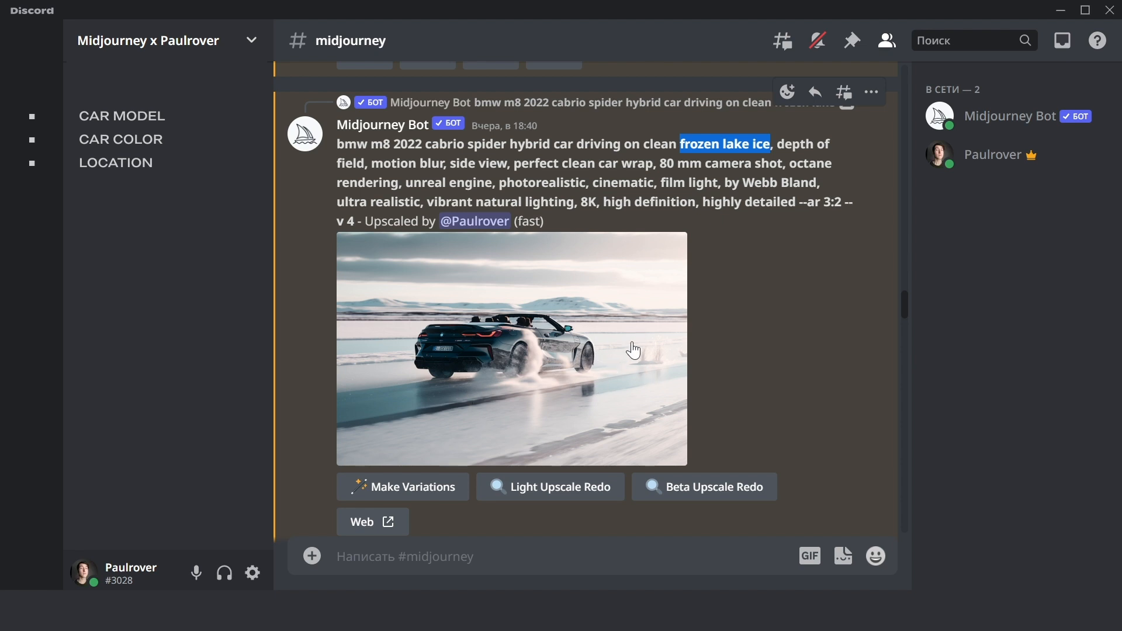
pyautogui.moveTo(629, 145)
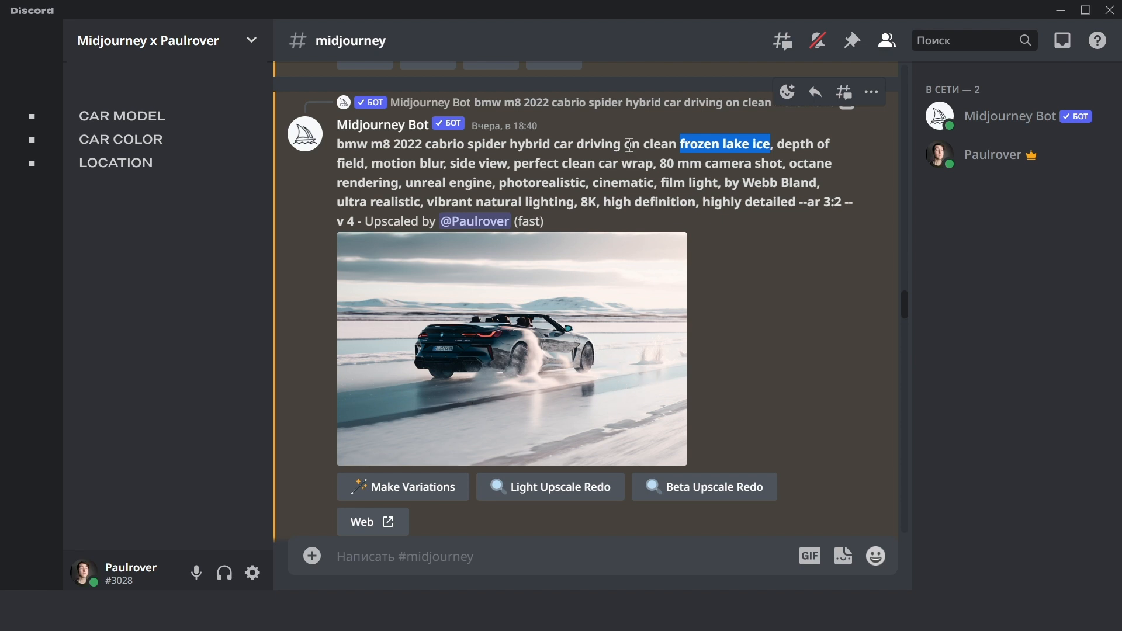
pyautogui.doubleClick(602, 143)
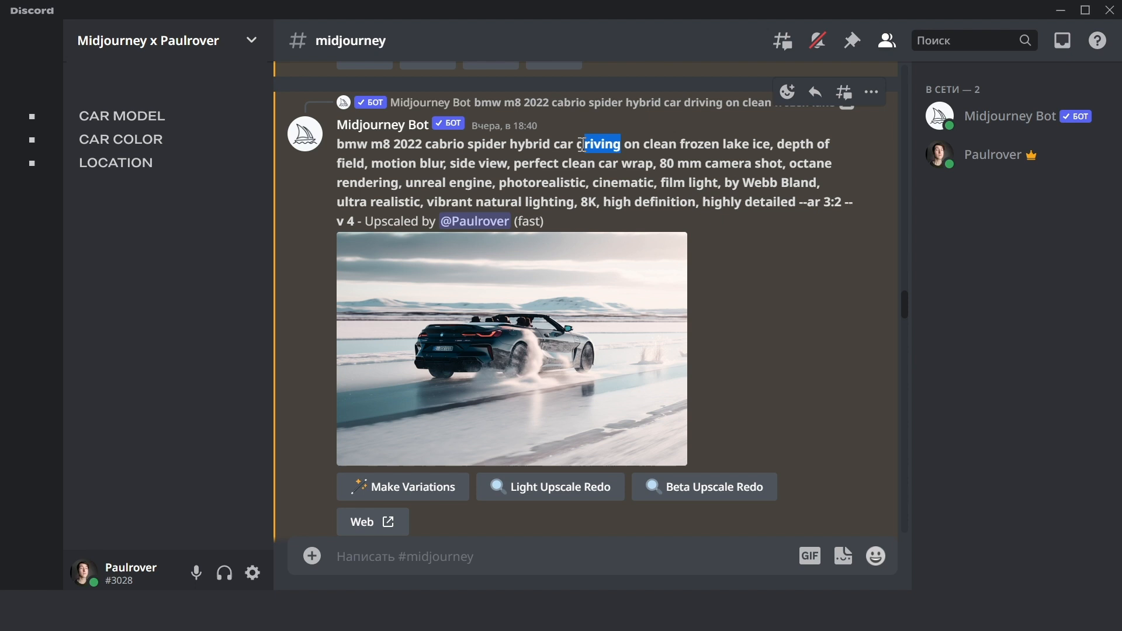
pyautogui.doubleClick(600, 144)
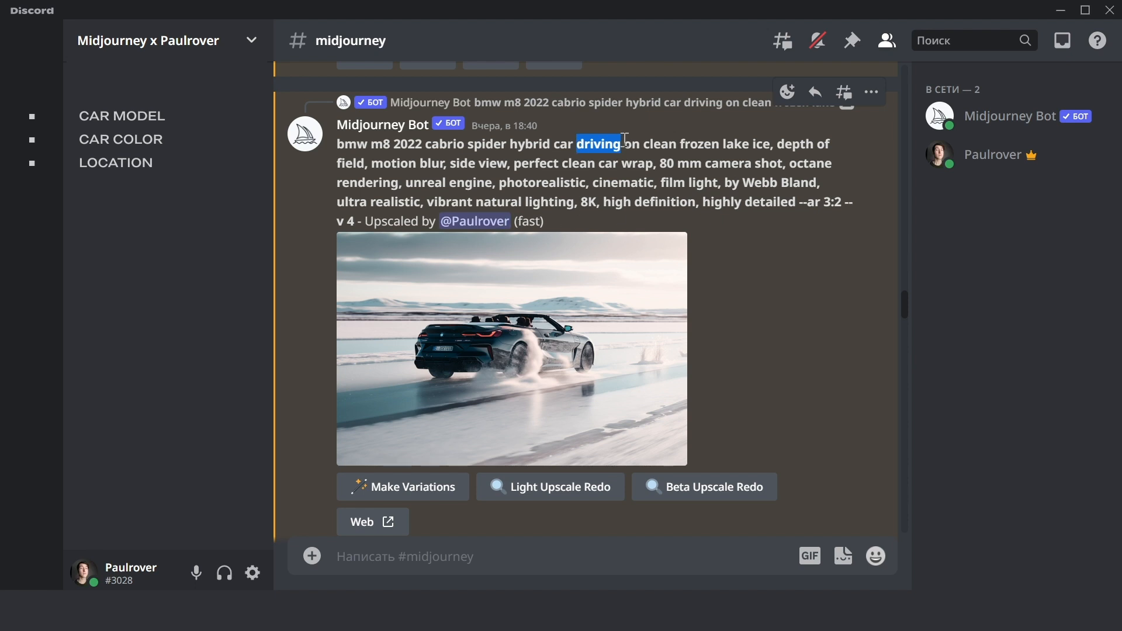
pyautogui.doubleClick(405, 163)
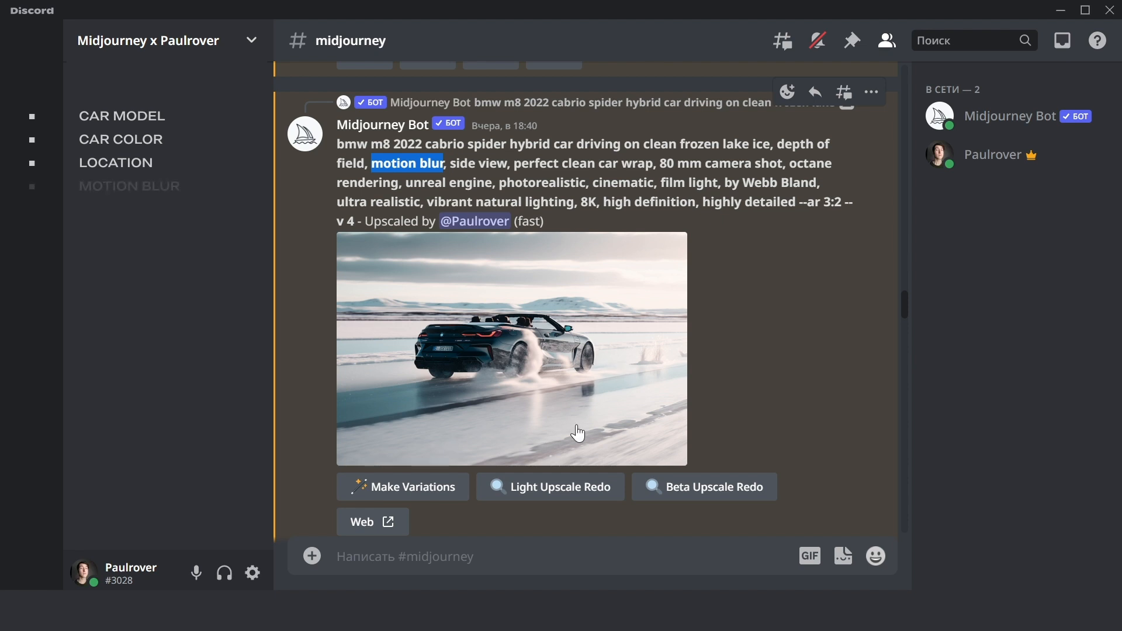
pyautogui.moveTo(407, 363)
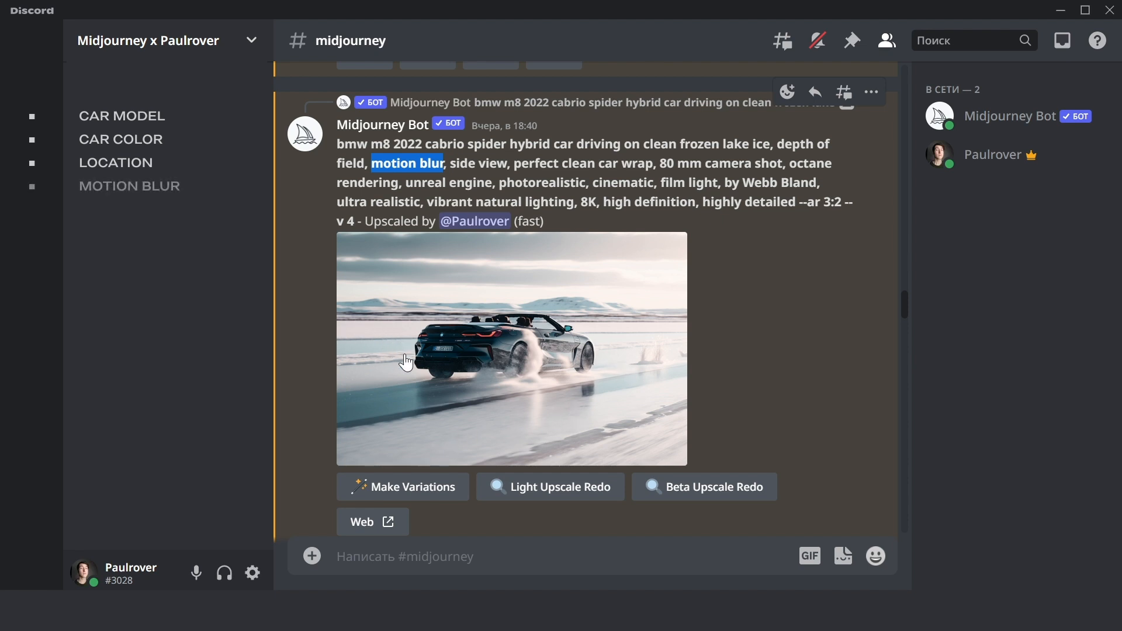
pyautogui.moveTo(637, 434)
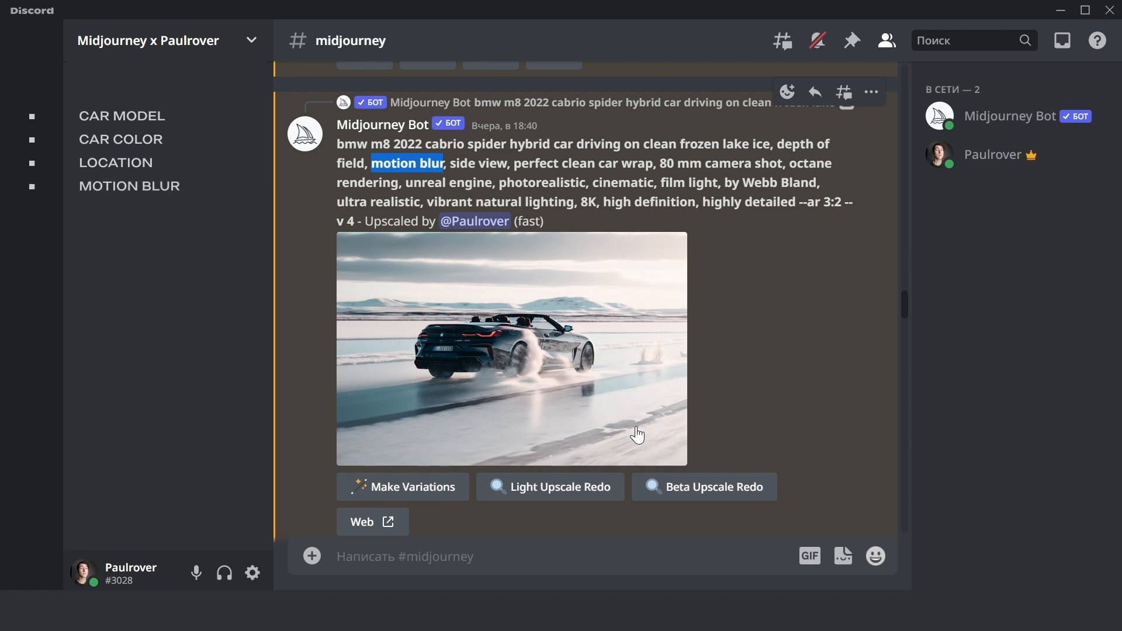
pyautogui.moveTo(490, 258)
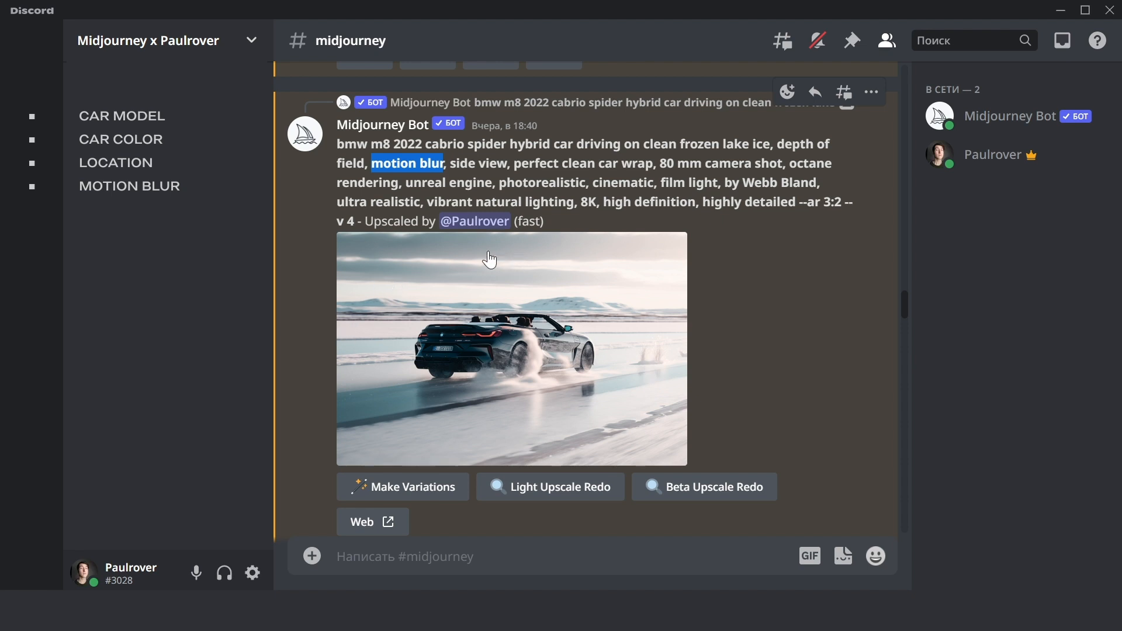
pyautogui.moveTo(517, 334)
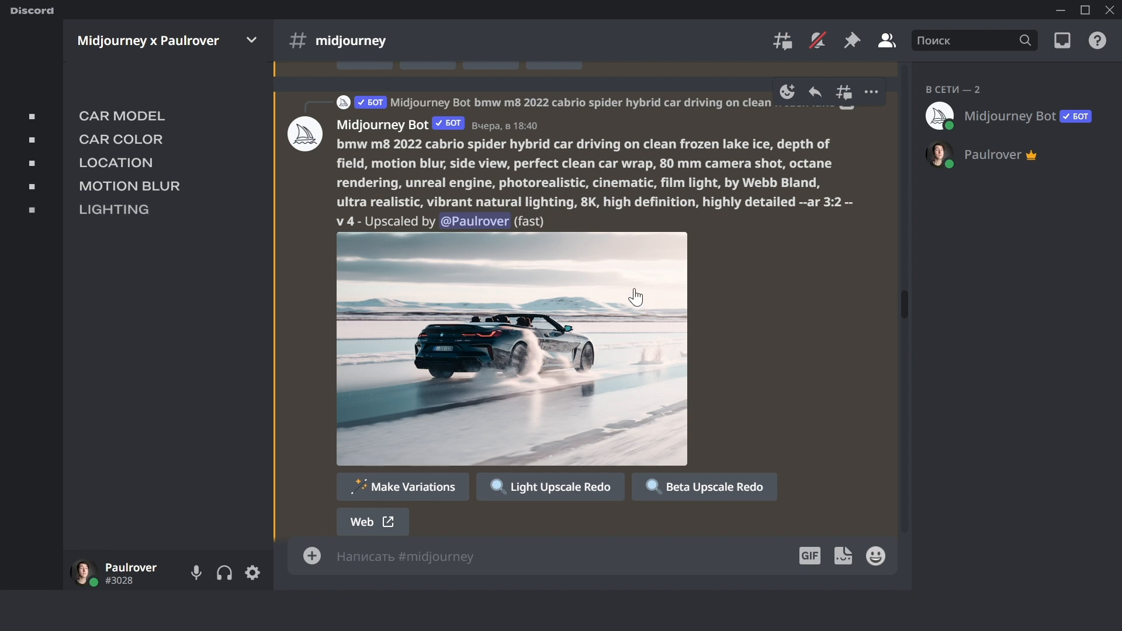
# Highlight the lighting terms in the frozen-lake BMW prompt
pyautogui.doubleClick(471, 201)
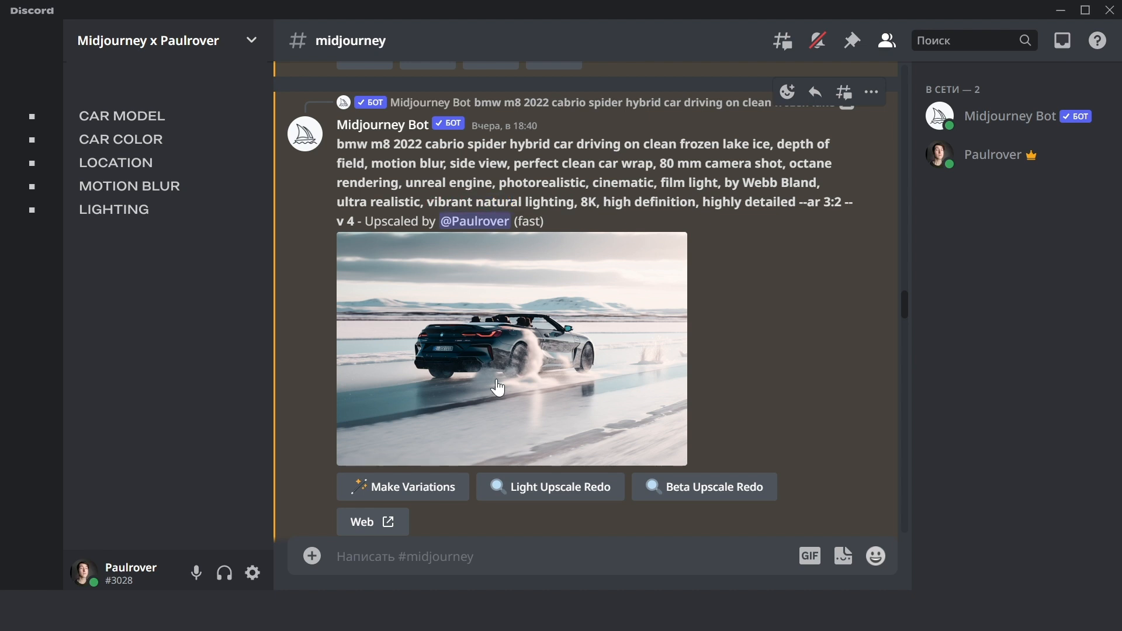
pyautogui.moveTo(657, 20)
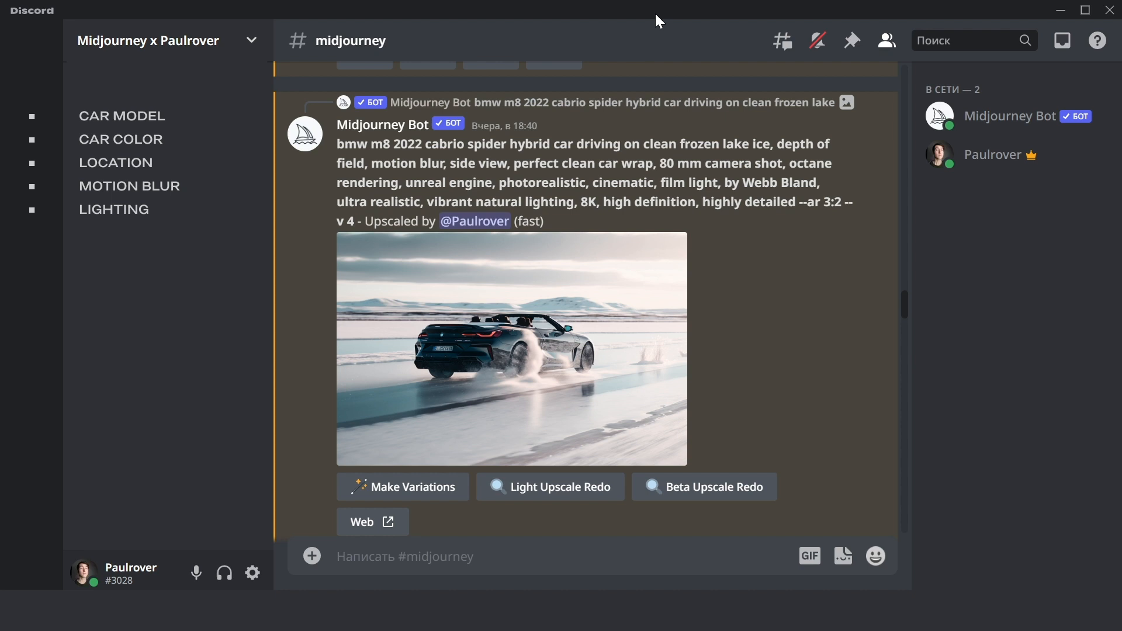
pyautogui.moveTo(542, 158)
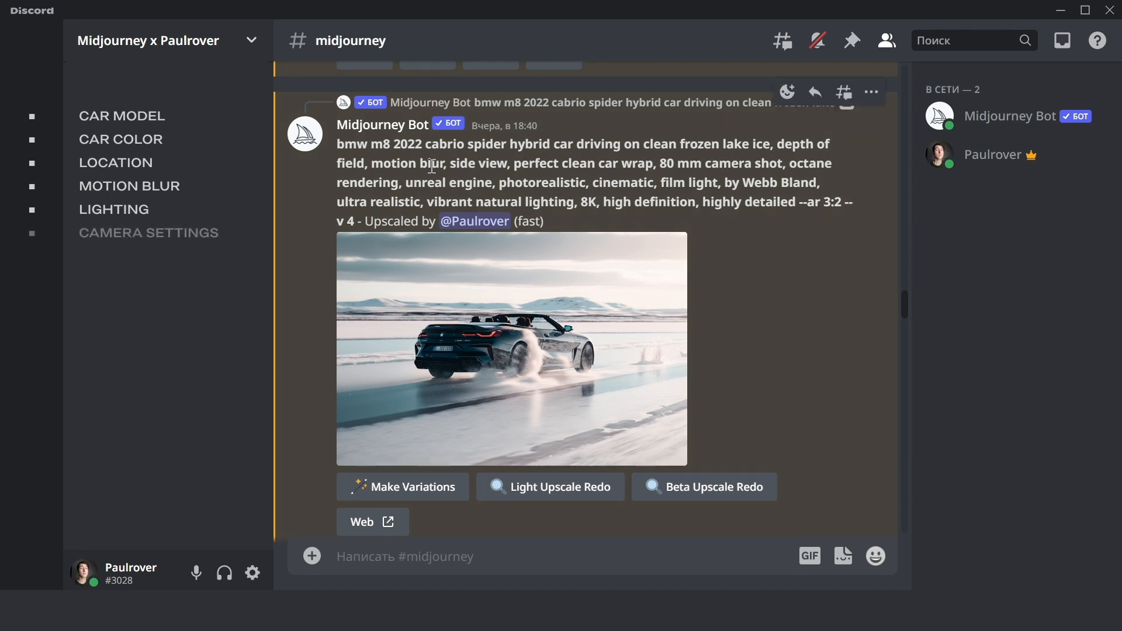
# Highlight 'depth of field' and 'side view' as camera settings in the BMW prompt
pyautogui.doubleClick(478, 163)
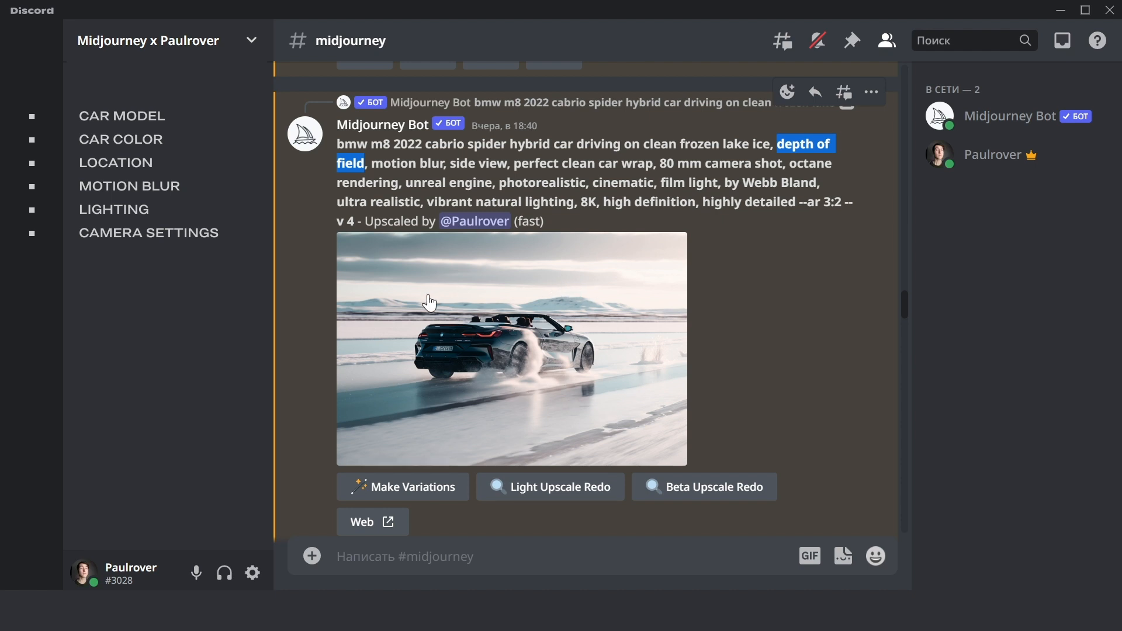
pyautogui.moveTo(672, 422)
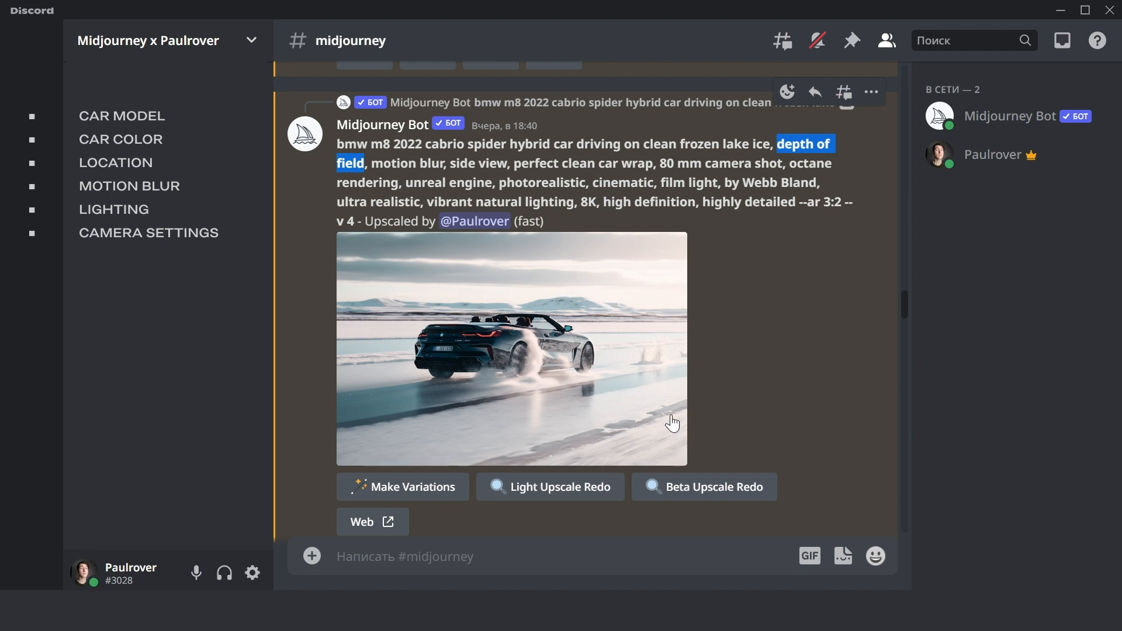
pyautogui.moveTo(399, 259)
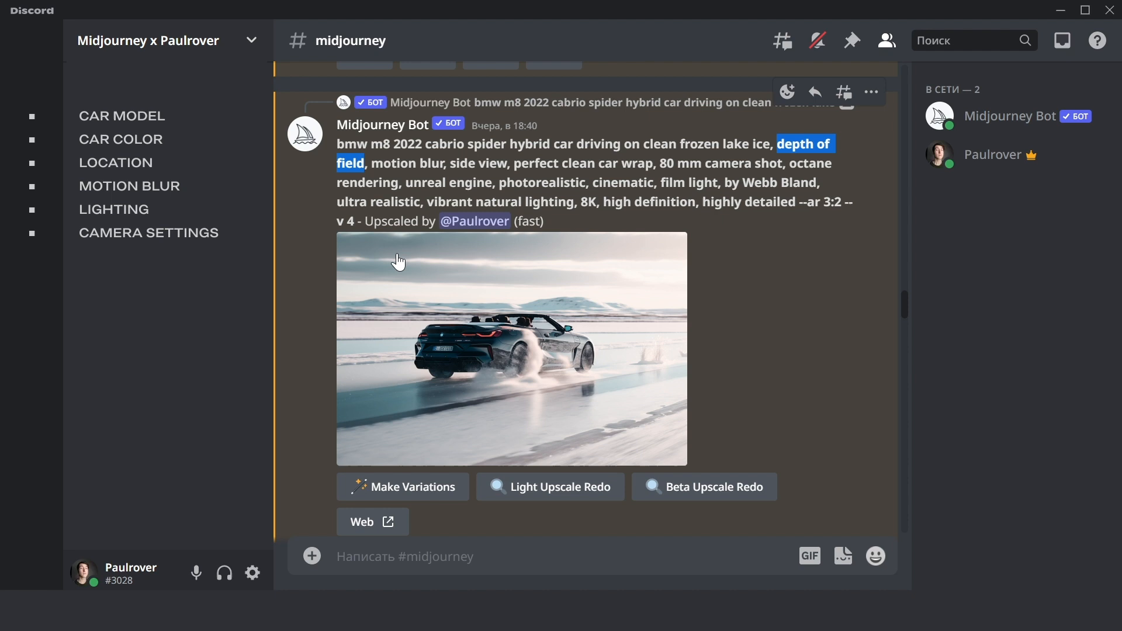
pyautogui.moveTo(503, 163)
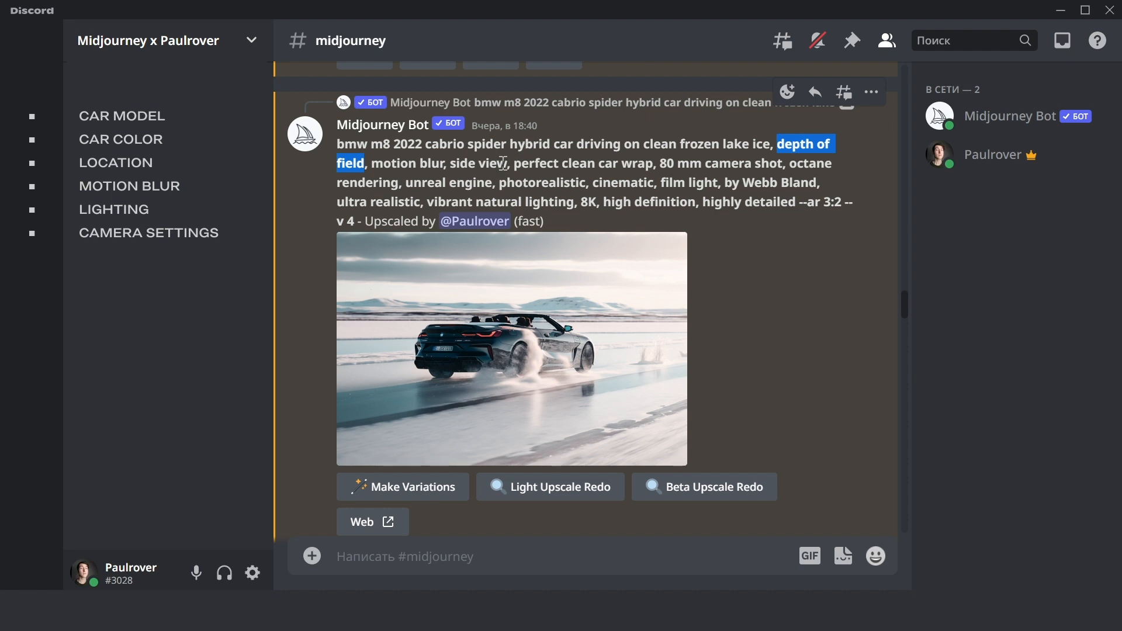
pyautogui.doubleClick(479, 163)
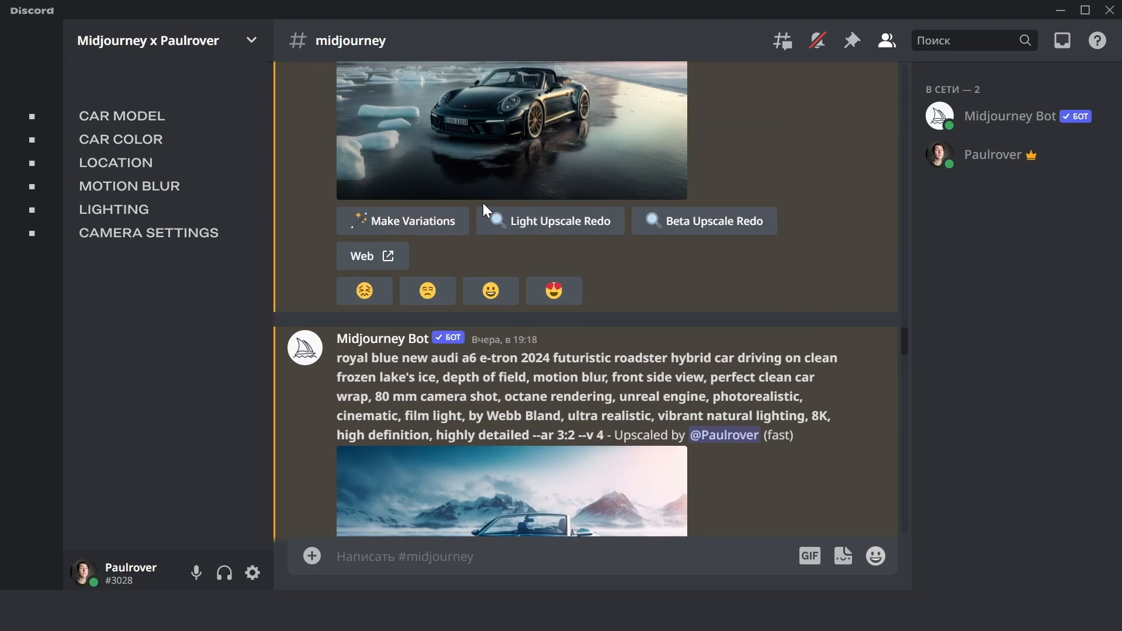
# Mark 'front side view' and '80 mm camera' in the black Porsche 911 prompt, then deselect
pyautogui.scroll(3)
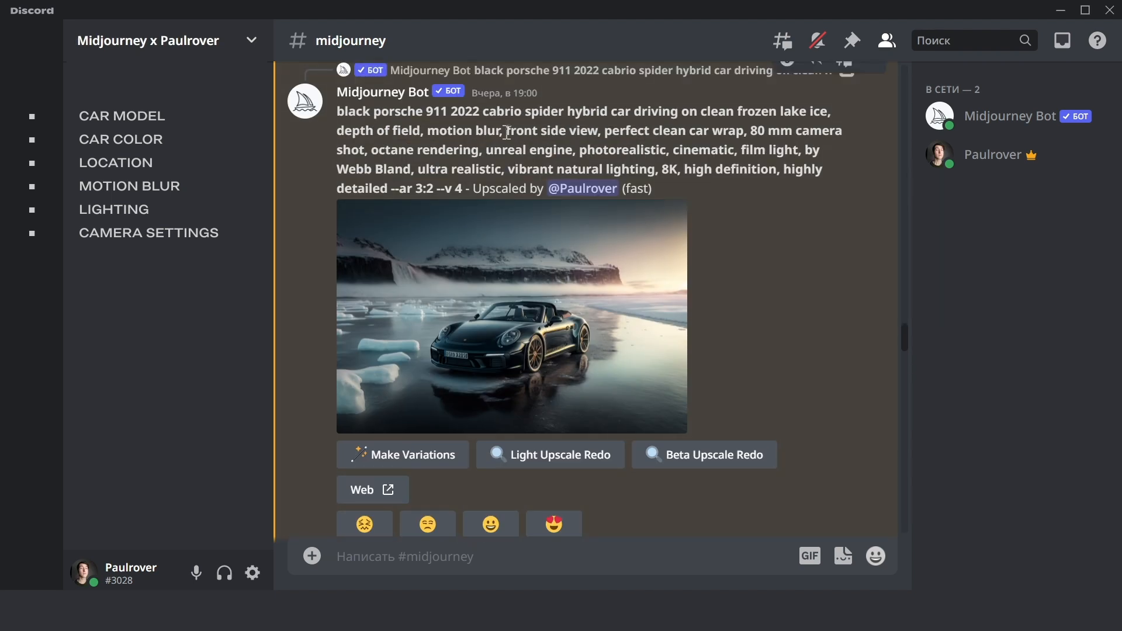
pyautogui.doubleClick(551, 130)
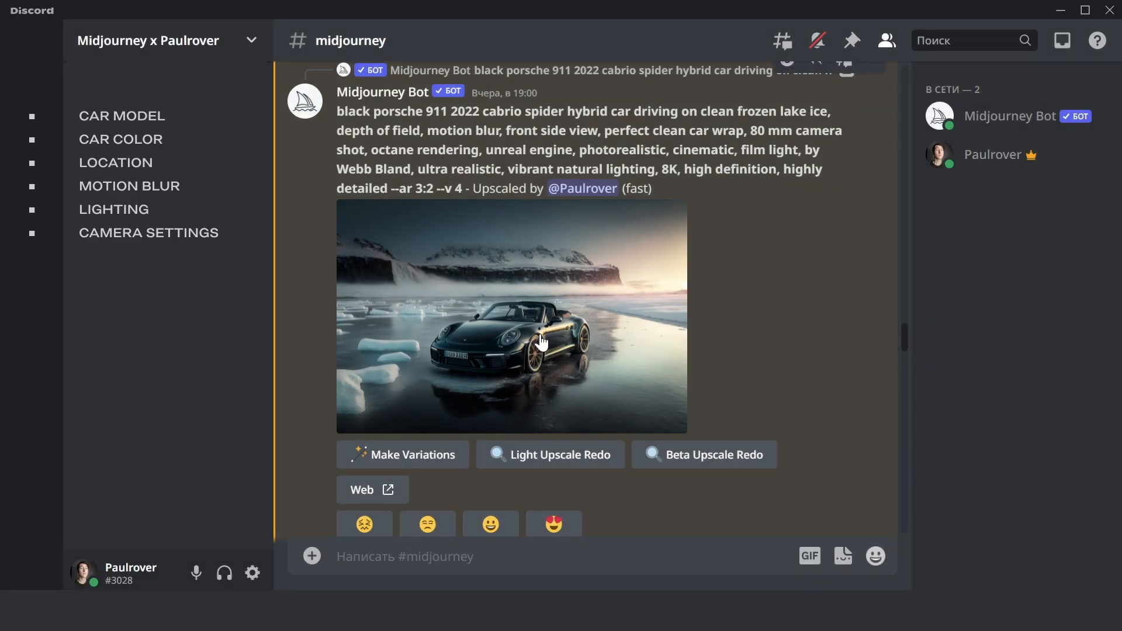
pyautogui.moveTo(605, 329)
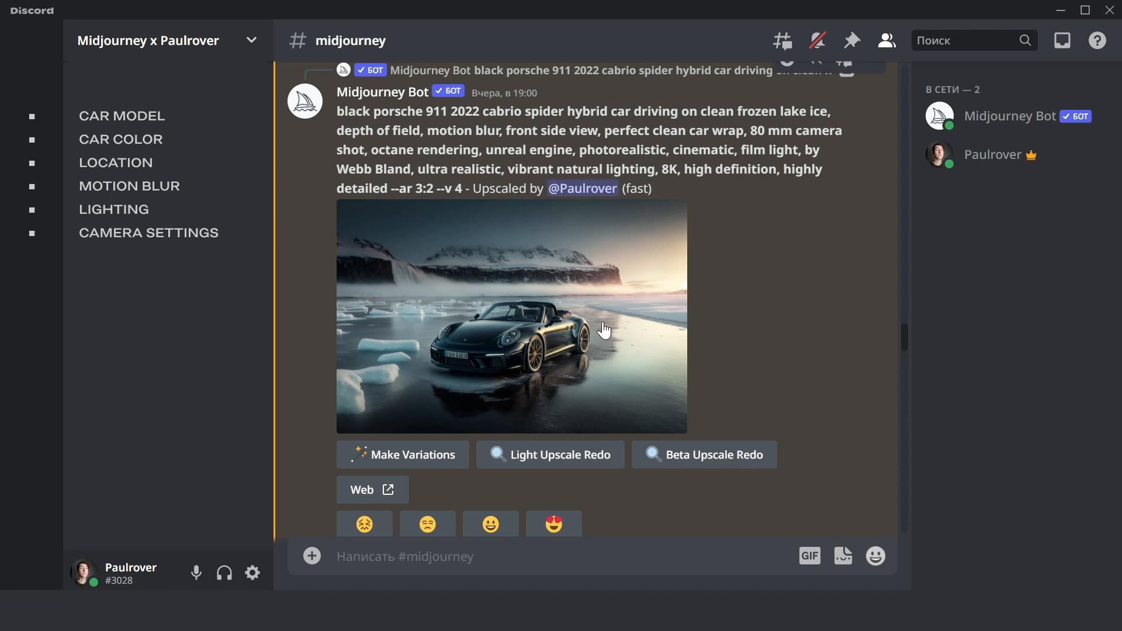
pyautogui.doubleClick(771, 131)
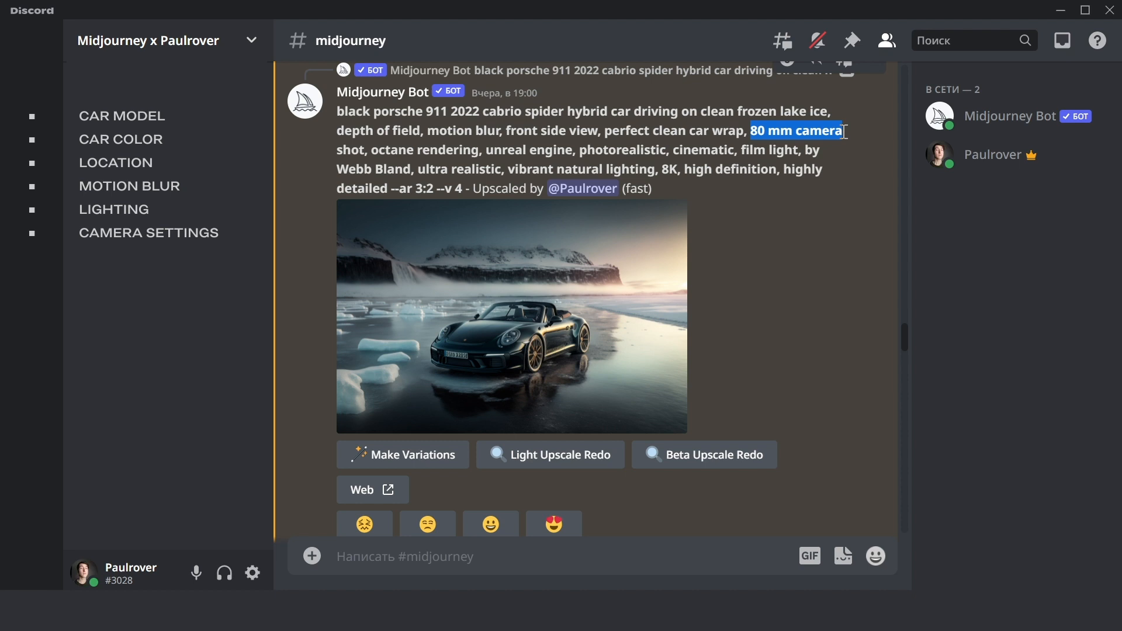
pyautogui.click(794, 130)
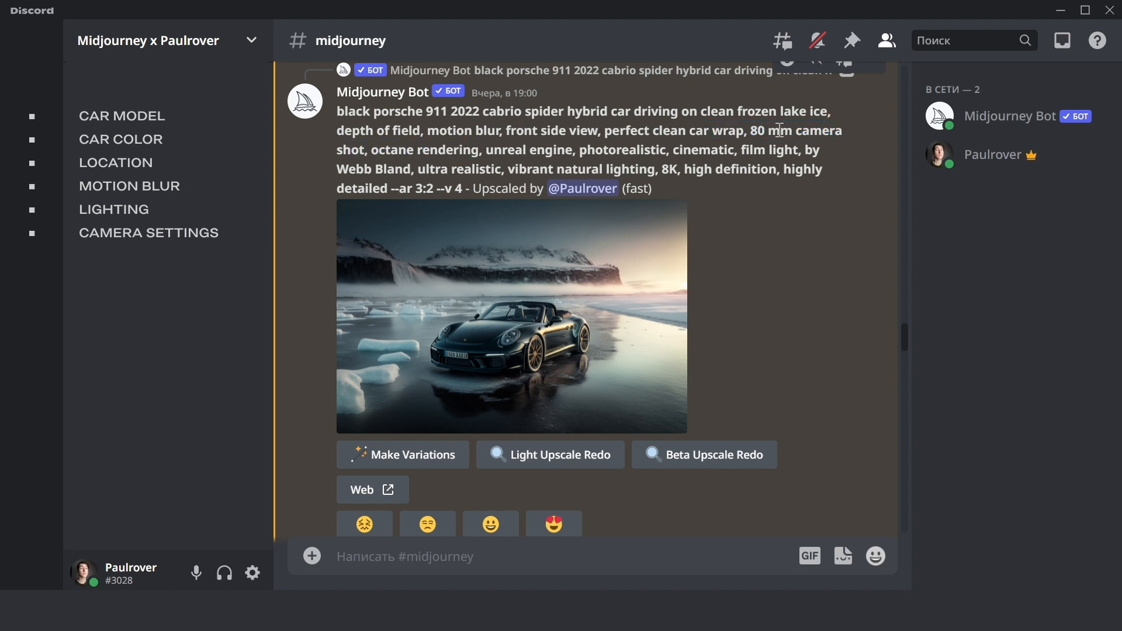
pyautogui.click(511, 318)
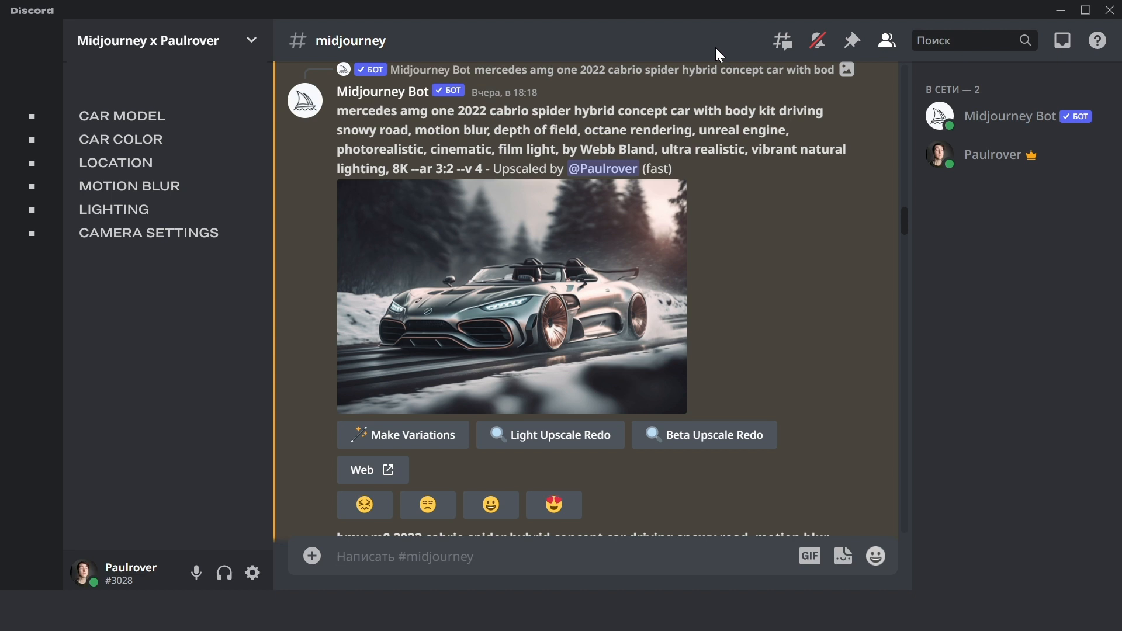
pyautogui.moveTo(665, 84)
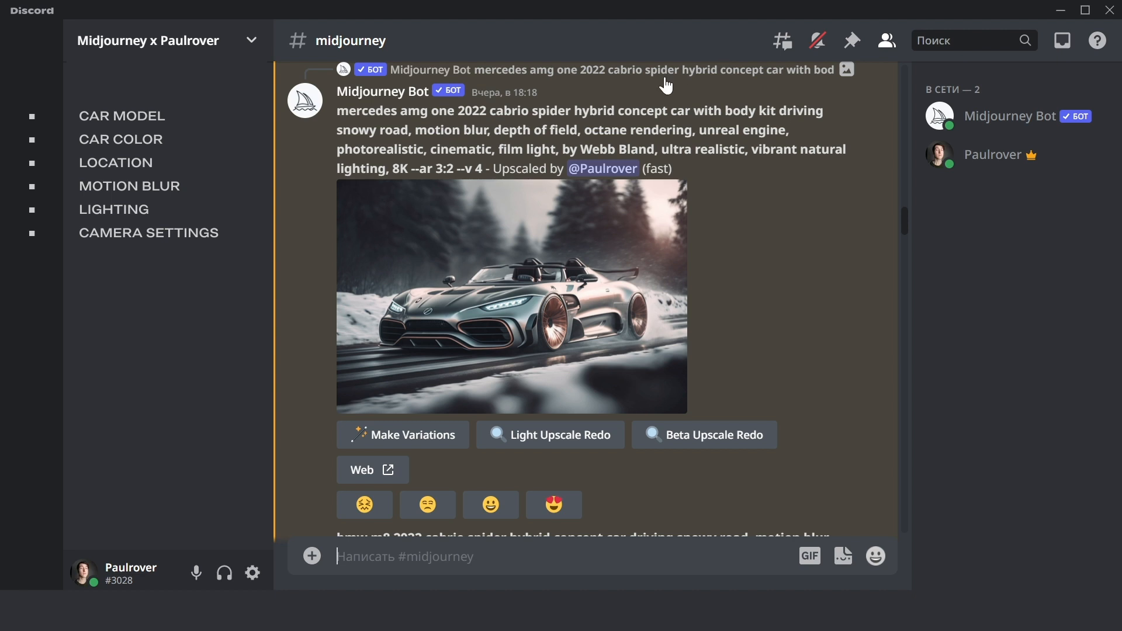
pyautogui.moveTo(689, 111)
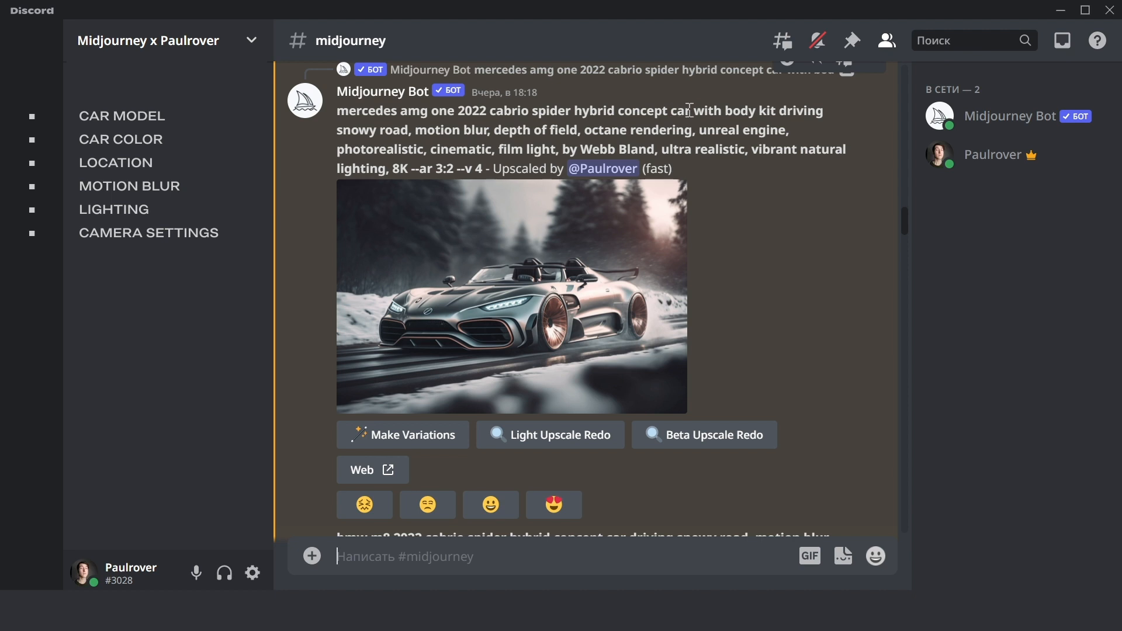
# Select 'with body kit' in the Mercedes AMG One prompt
pyautogui.doubleClick(733, 111)
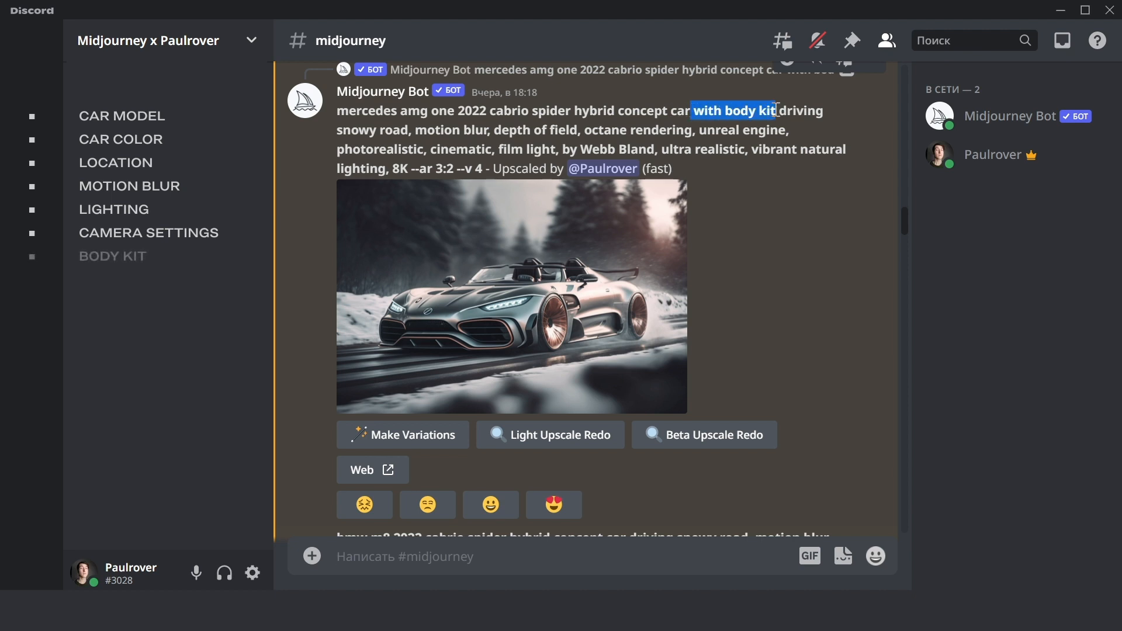
pyautogui.moveTo(389, 335)
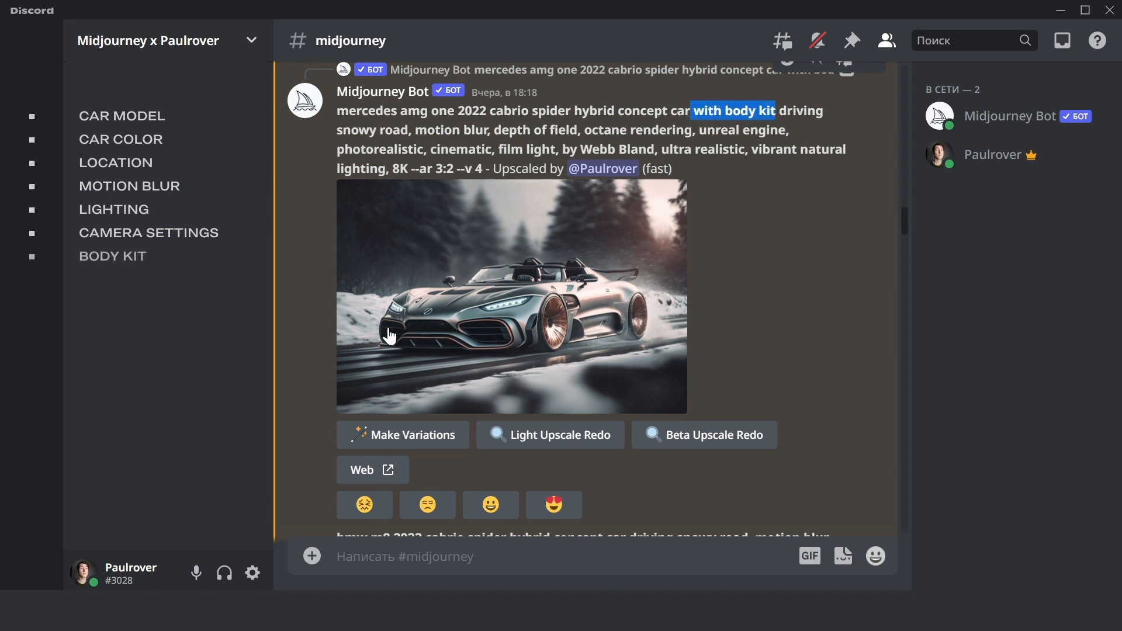
pyautogui.moveTo(586, 321)
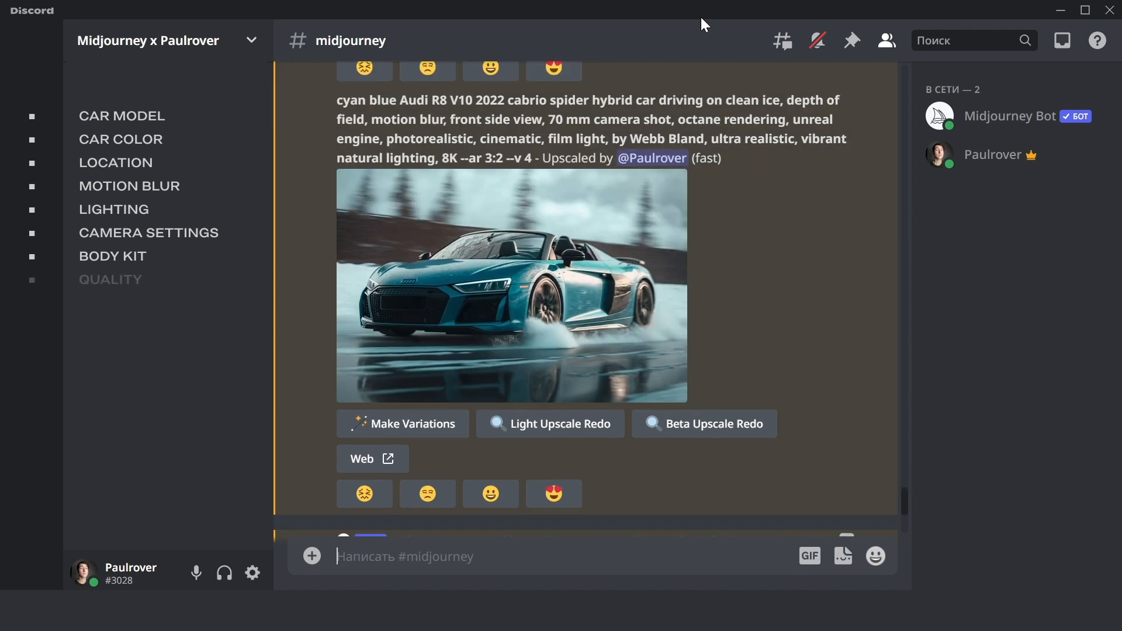
pyautogui.moveTo(724, 114)
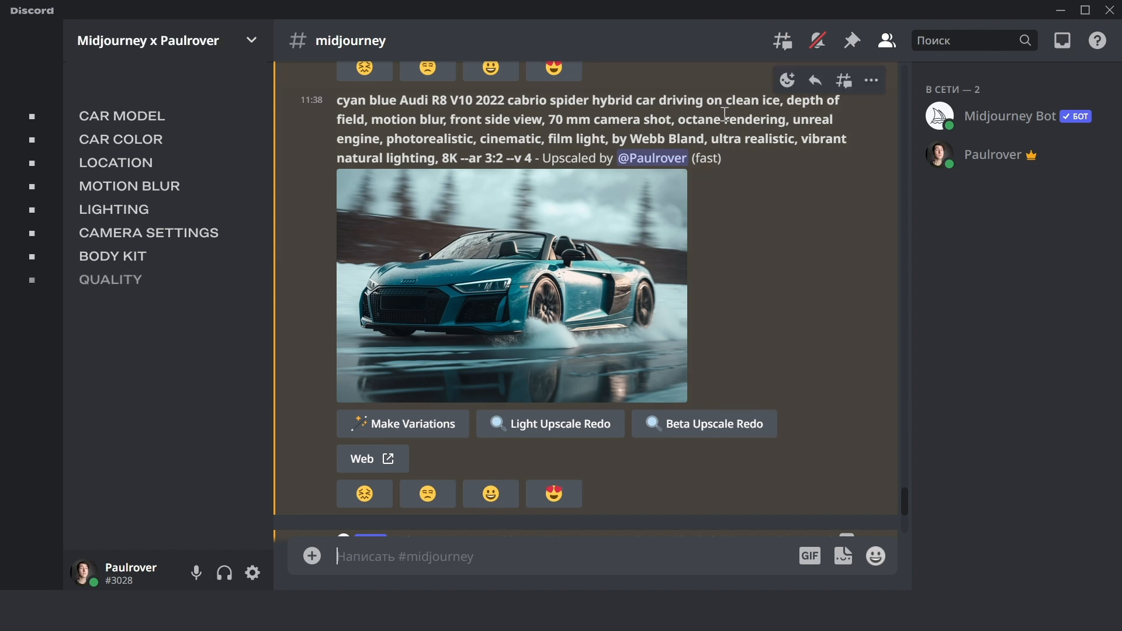
# Mark 'unreal engine, photorealistic', 'cinematic', 'by Webb Bland' and '8K' in the Audi R8 prompt
pyautogui.doubleClick(732, 119)
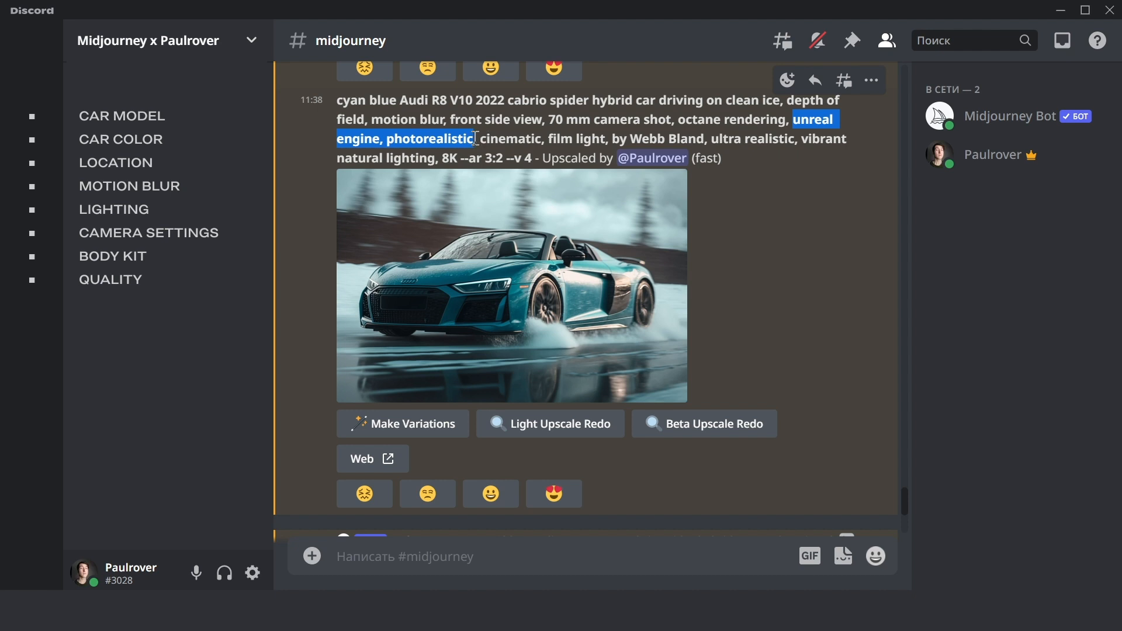
pyautogui.doubleClick(510, 138)
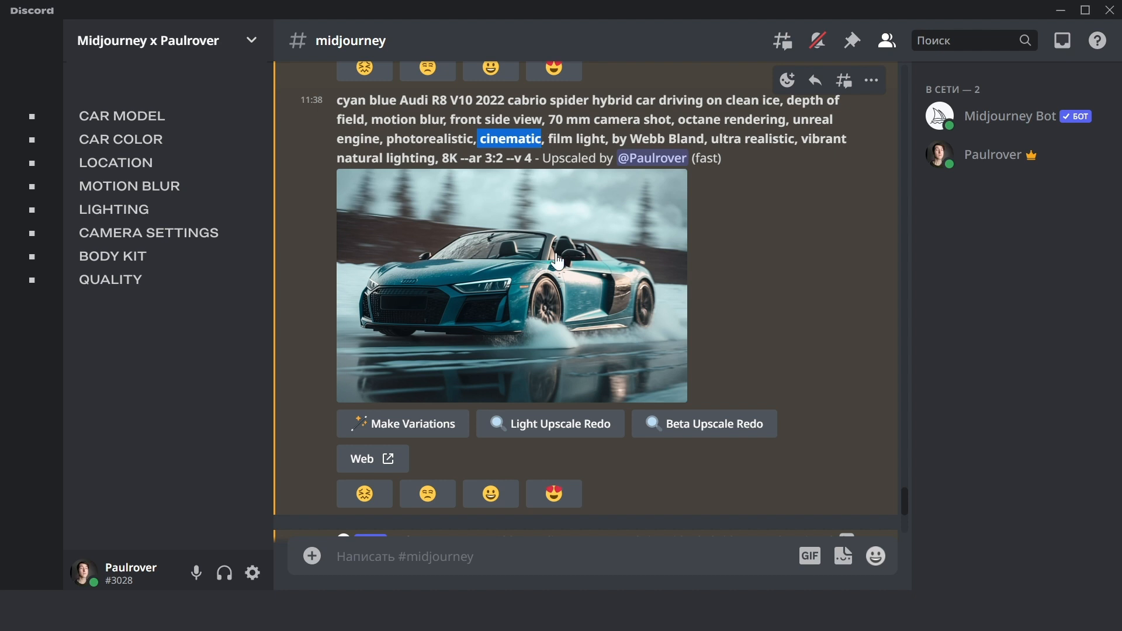
pyautogui.moveTo(551, 261)
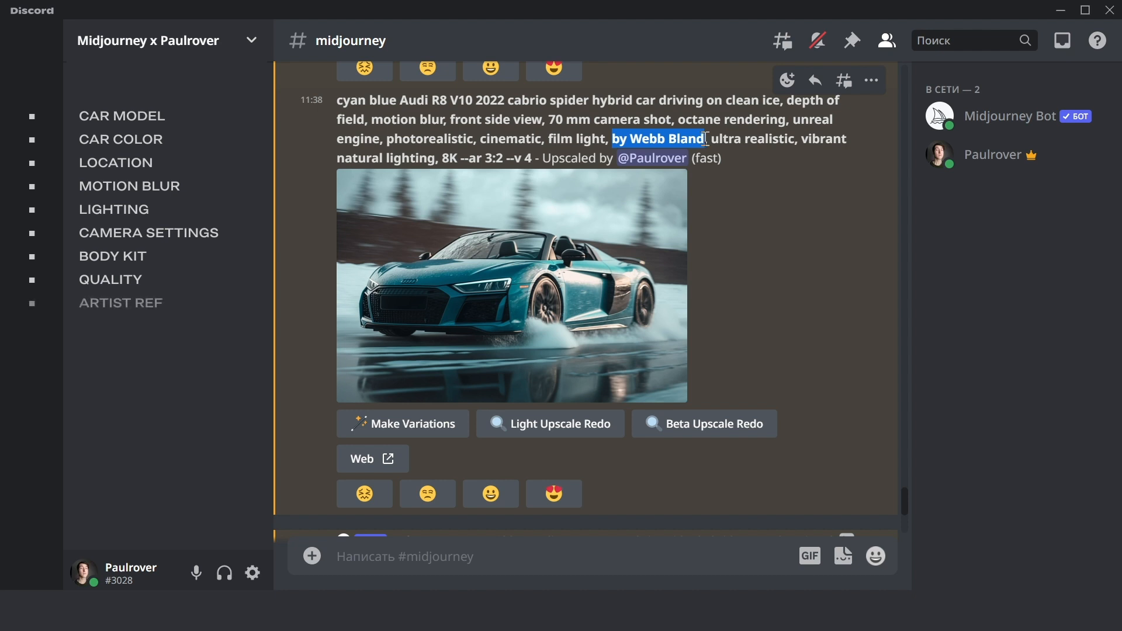
pyautogui.doubleClick(726, 139)
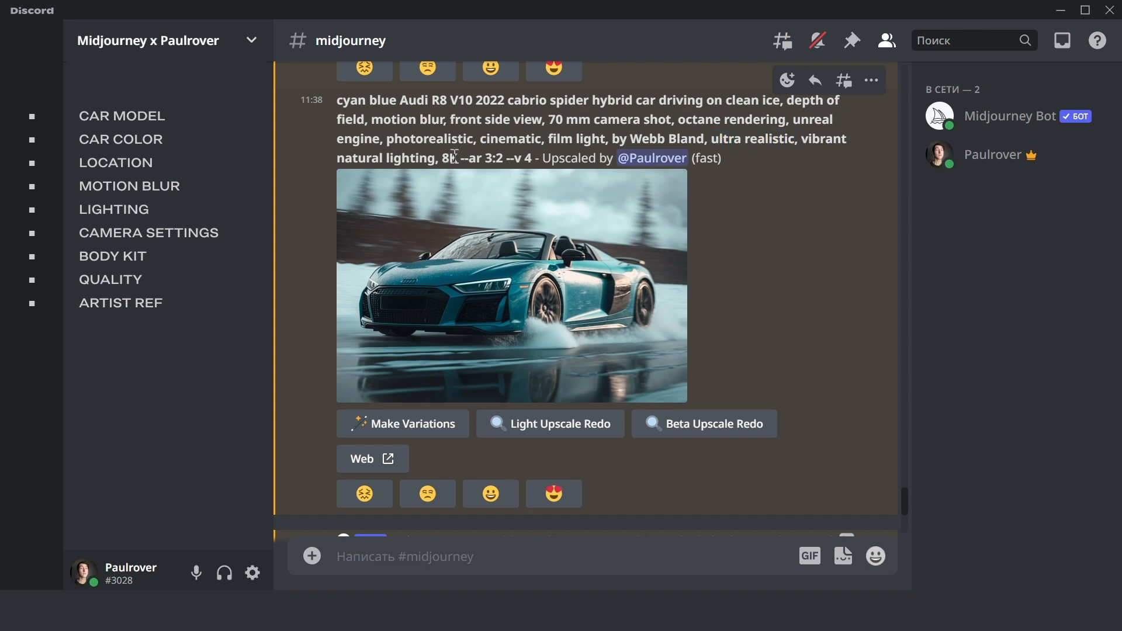
pyautogui.doubleClick(446, 158)
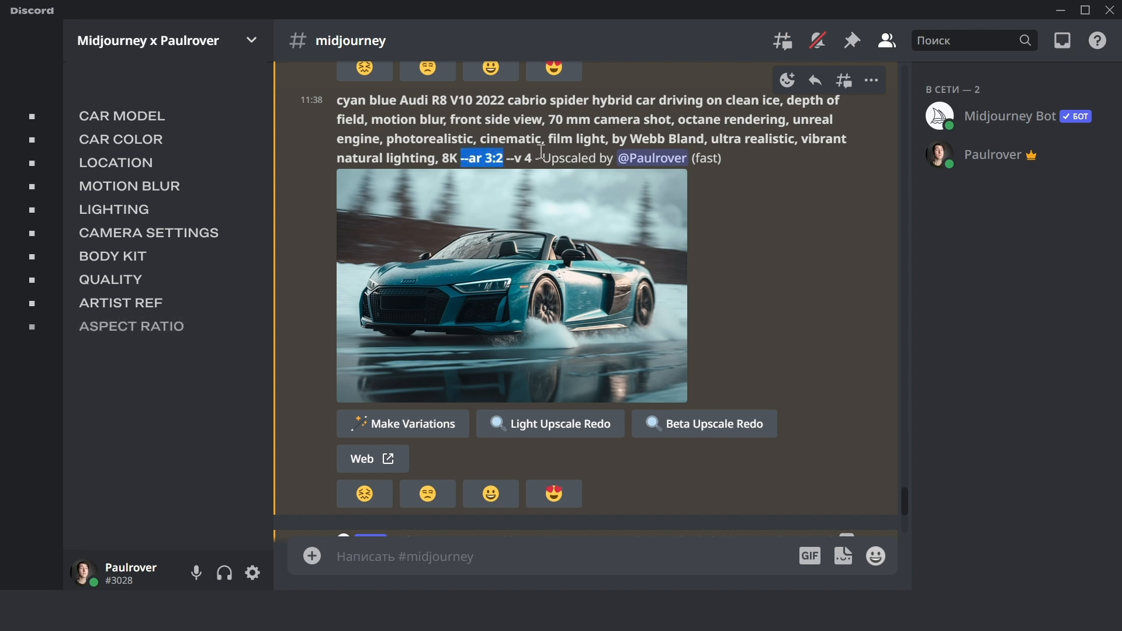
pyautogui.moveTo(678, 245)
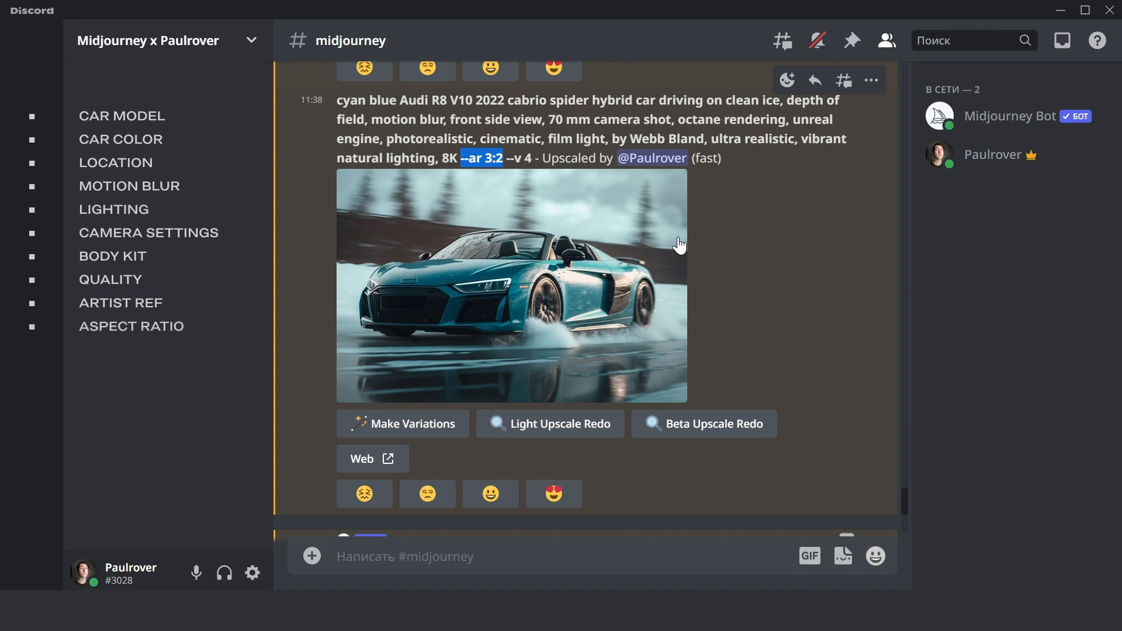
# Click in the channel after marking '--ar 3:2' in the Audi R8 prompt
pyautogui.click(512, 287)
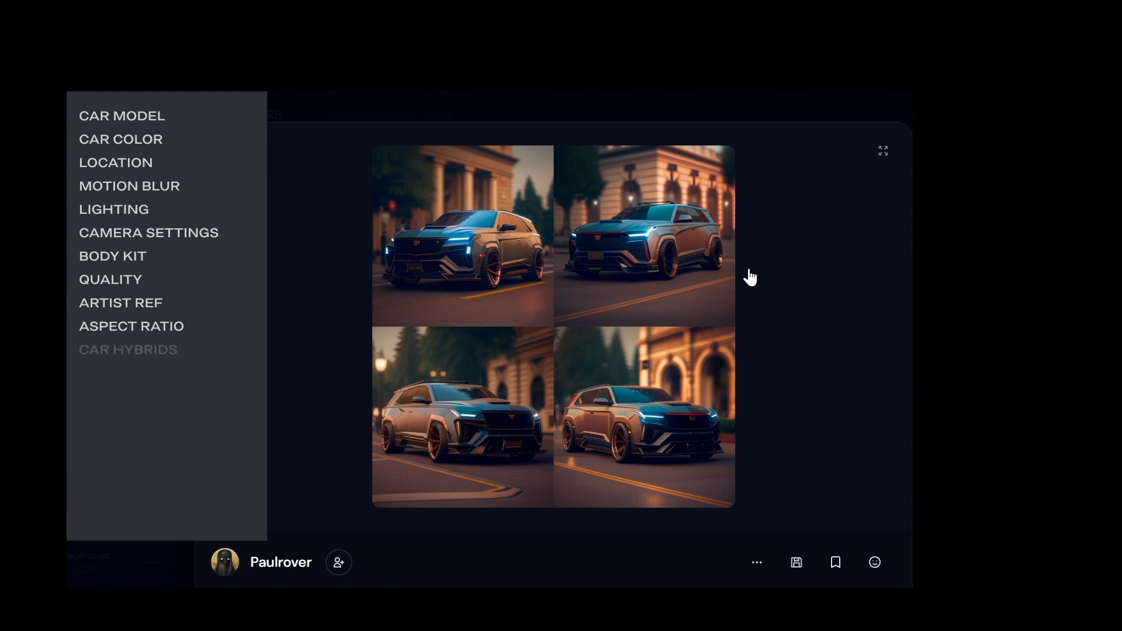
# Scroll the bronze futuristic SUV job page down to its upscaled image thumbnails
pyautogui.scroll(-3)
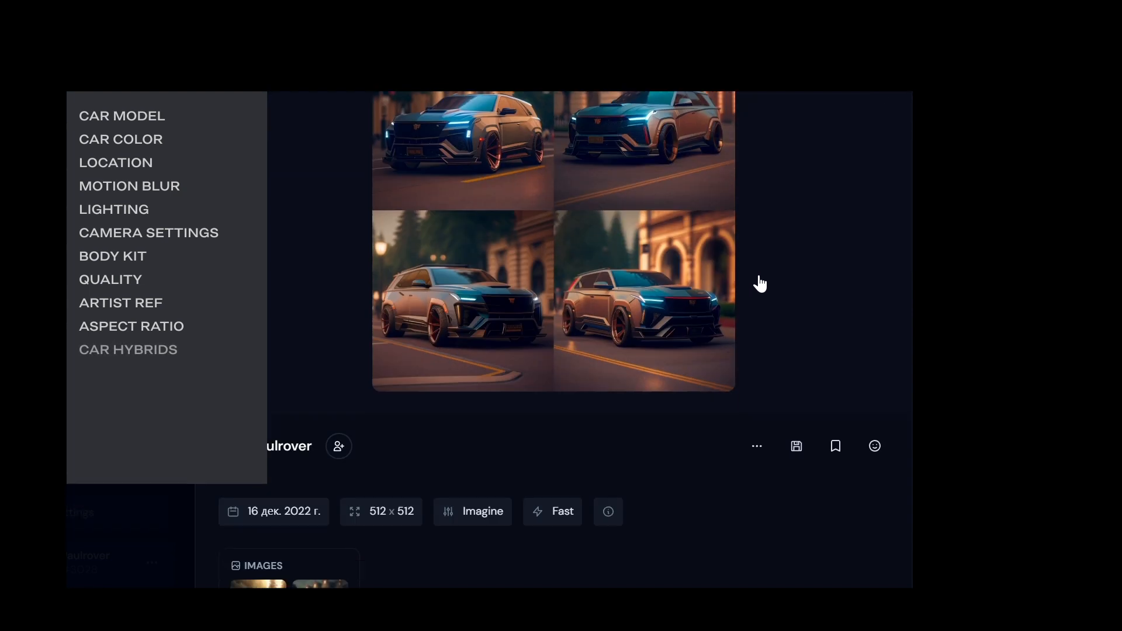
pyautogui.scroll(-3)
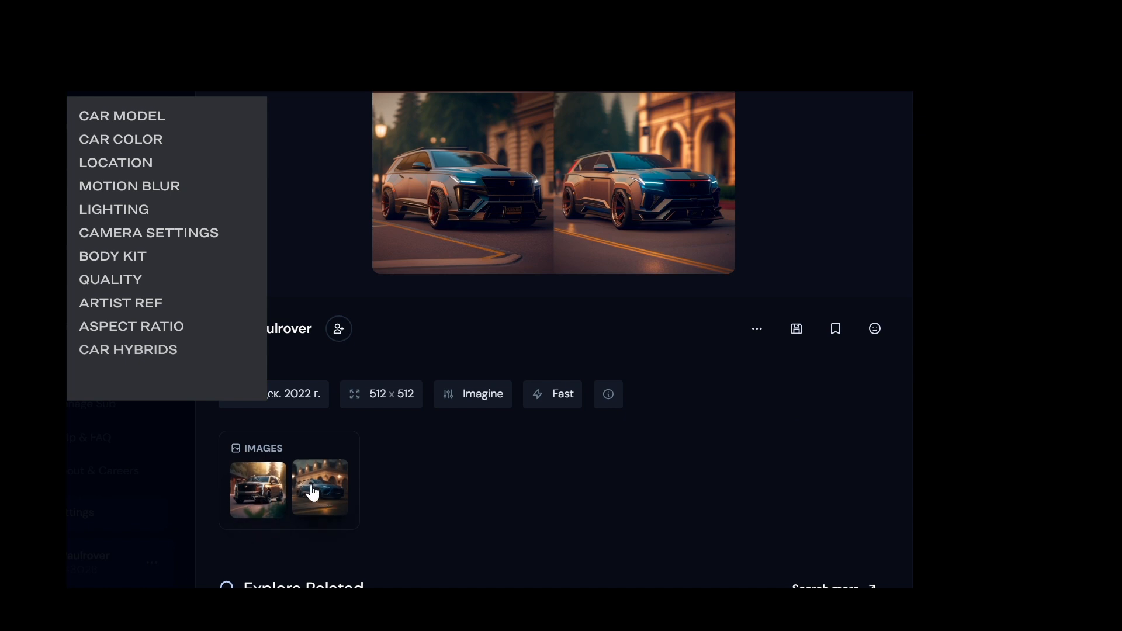
pyautogui.moveTo(300, 504)
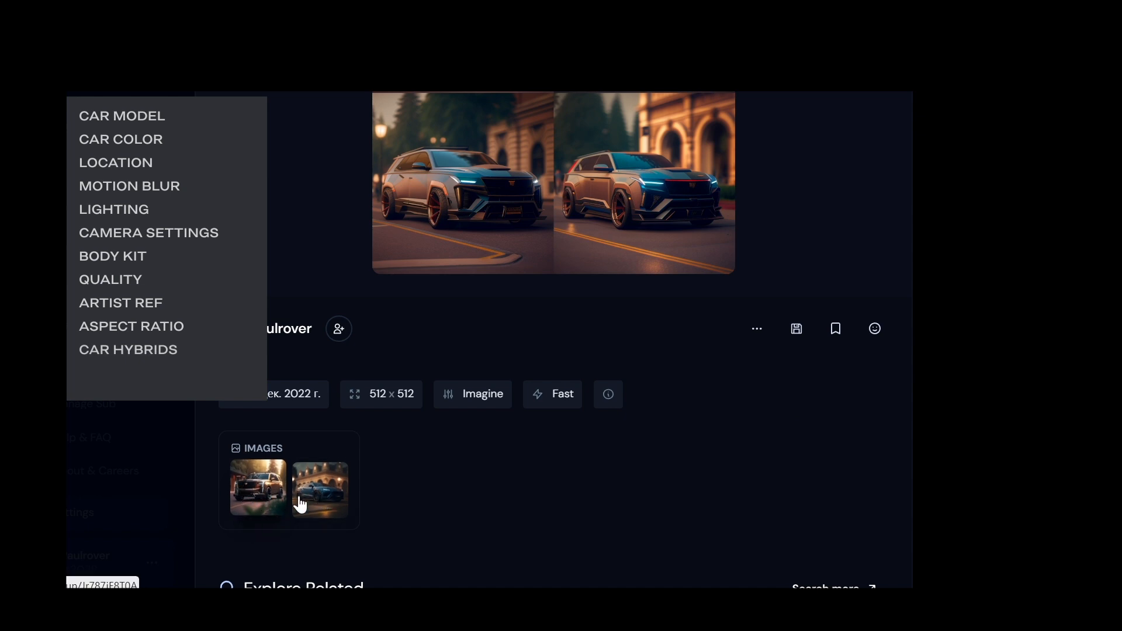
pyautogui.moveTo(258, 498)
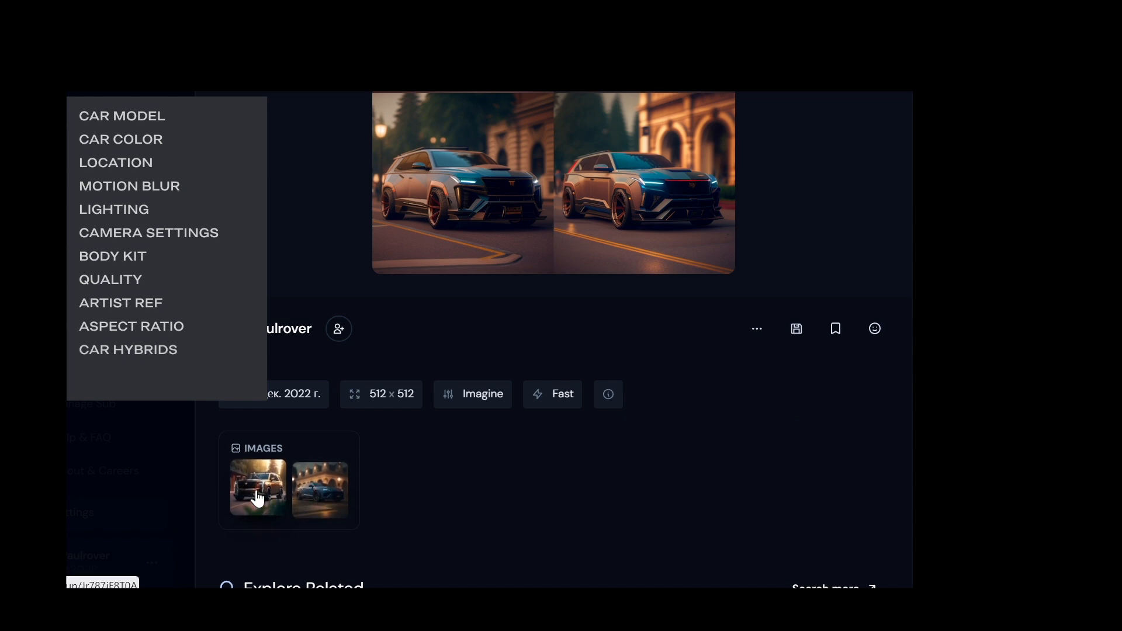
pyautogui.moveTo(320, 489)
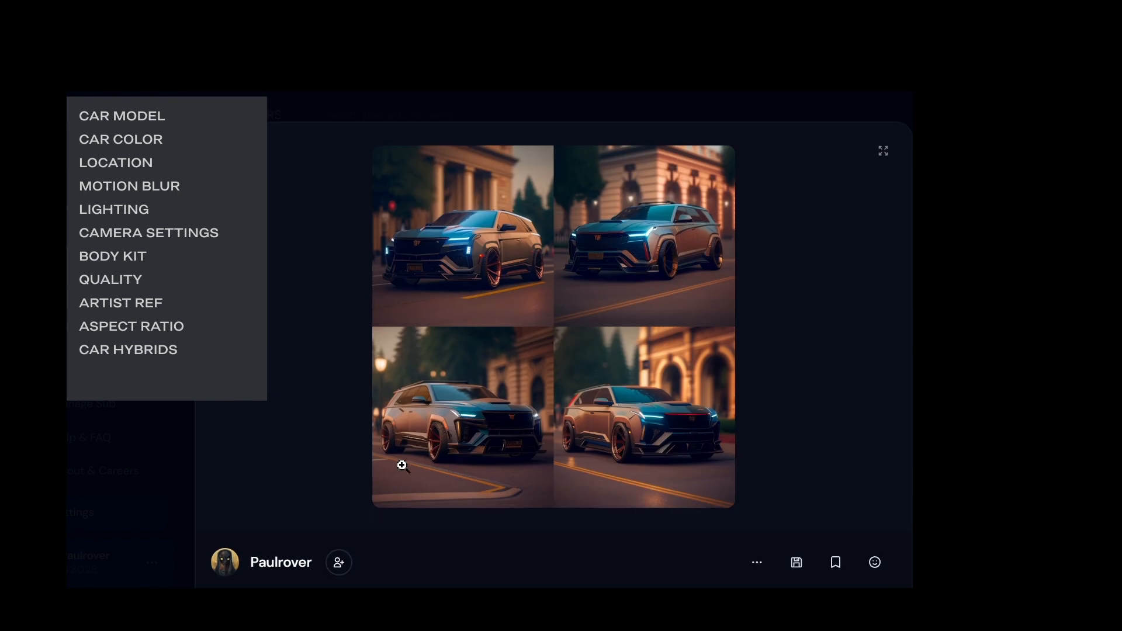
pyautogui.moveTo(403, 466)
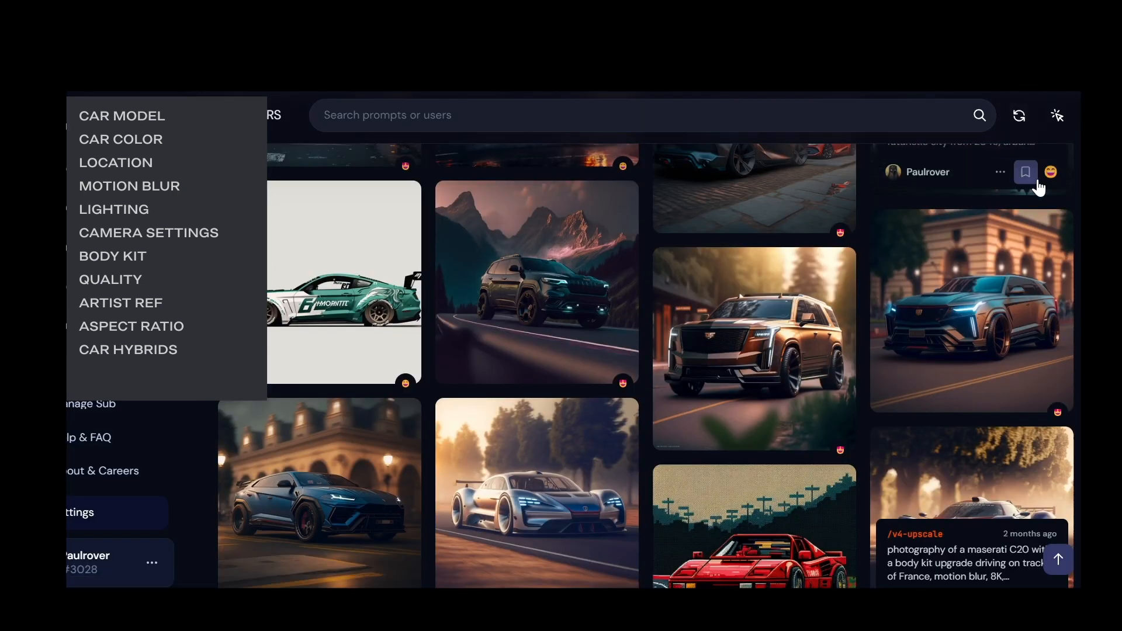
# Open the dark Hummer EV BMW hybrid image and mark 'Hummer EV' and 'BMW' in its prompt
pyautogui.scroll(-3)
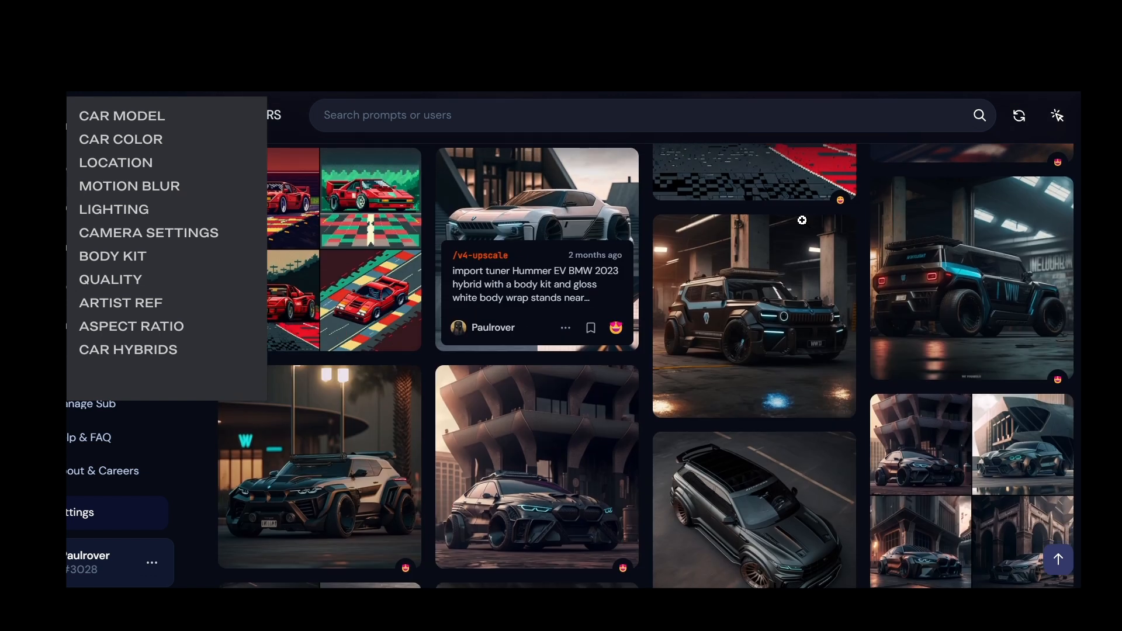
pyautogui.click(319, 469)
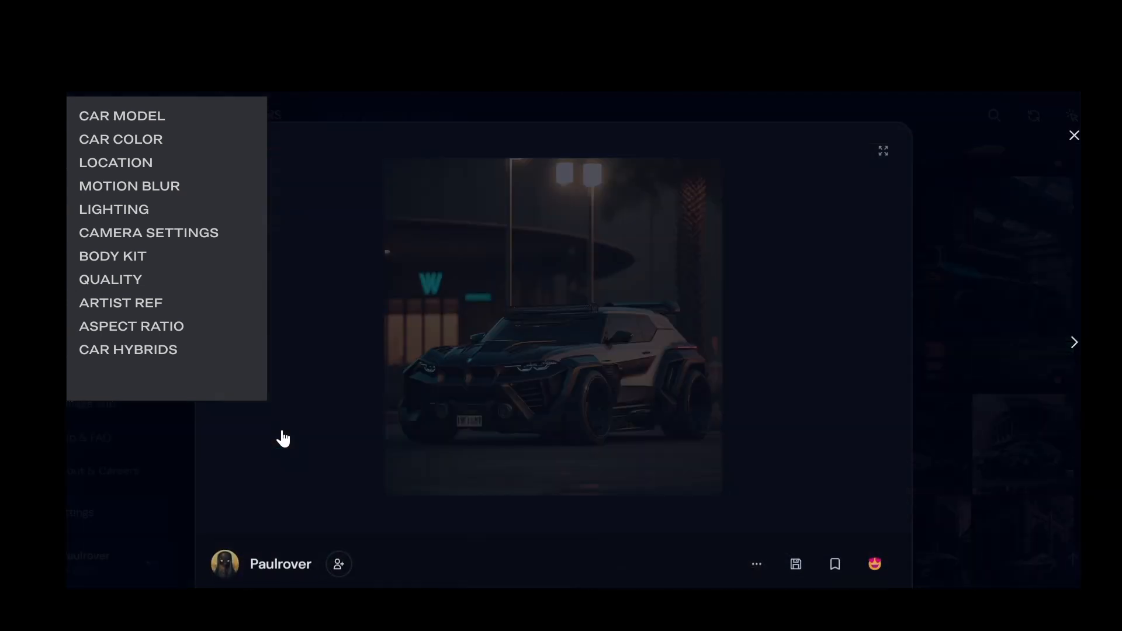
pyautogui.scroll(-3)
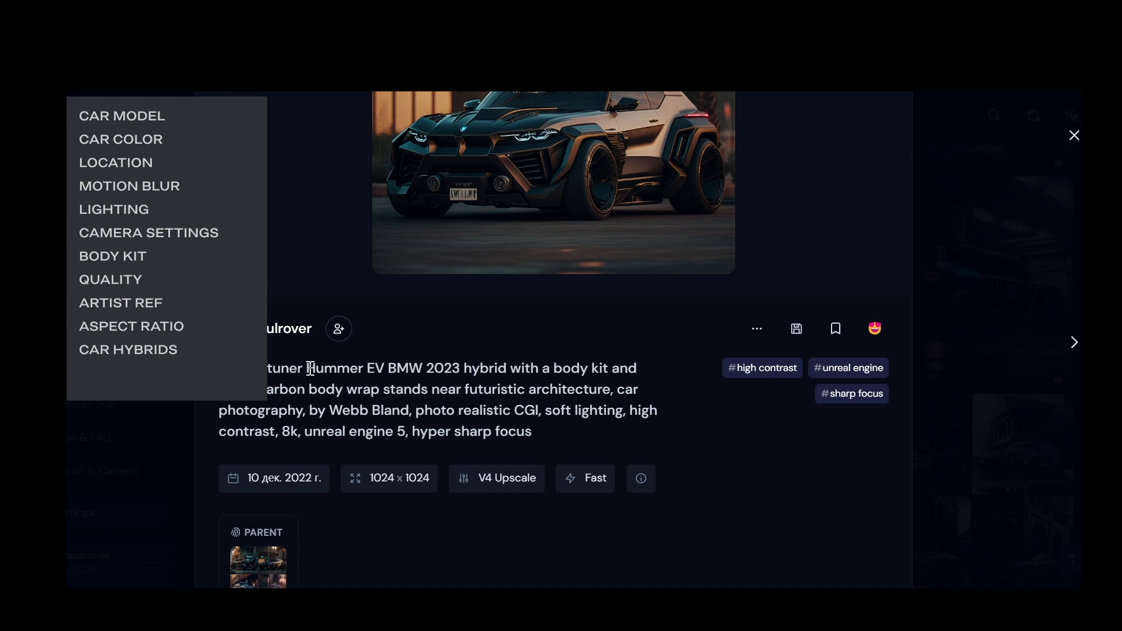
pyautogui.doubleClick(344, 367)
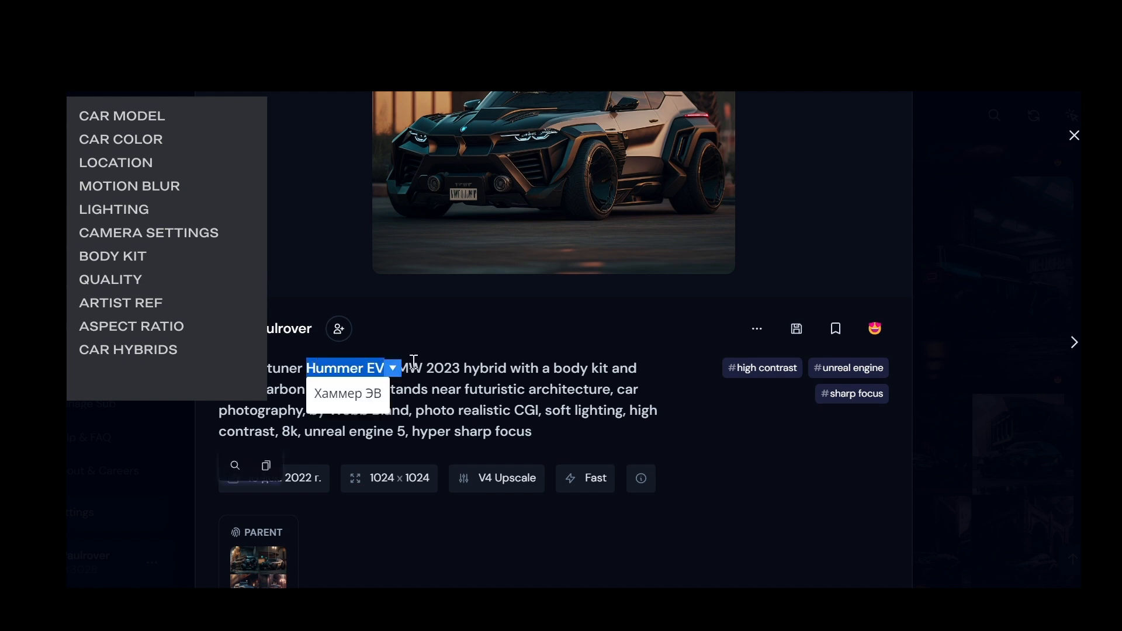
pyautogui.doubleClick(405, 368)
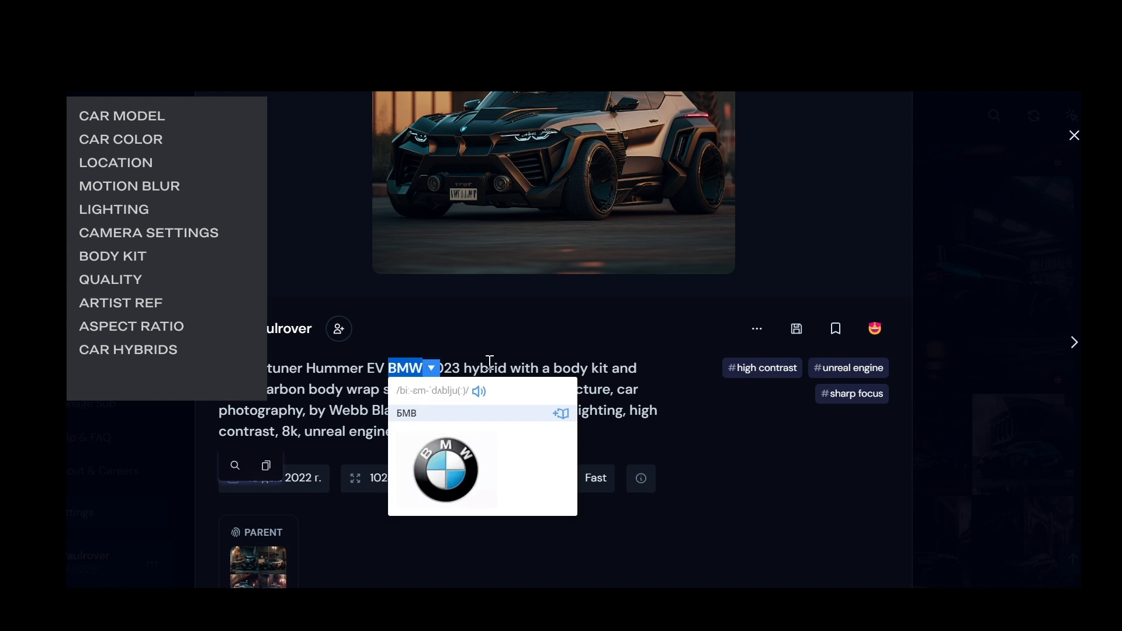